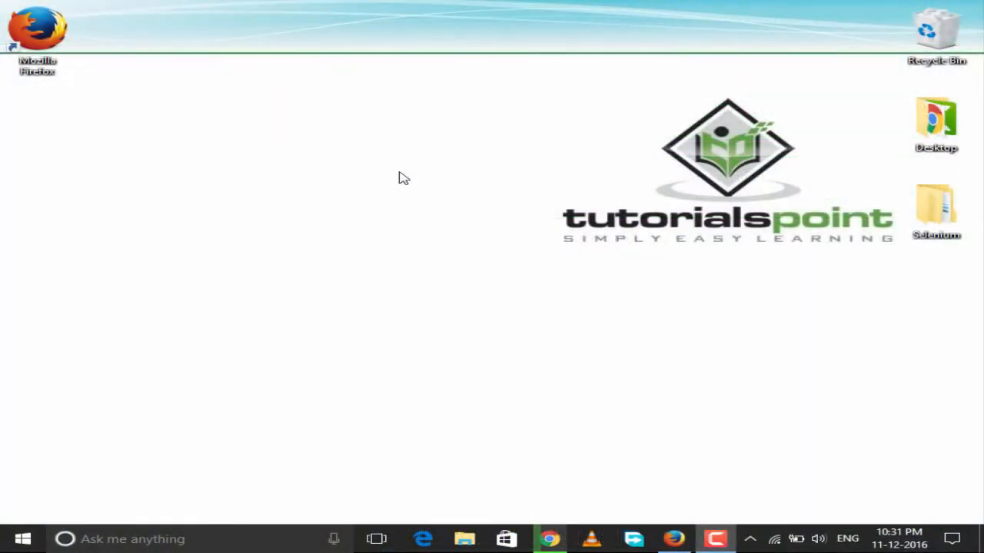
{"action": "mouse_move", "coordinate": [87, 68]}
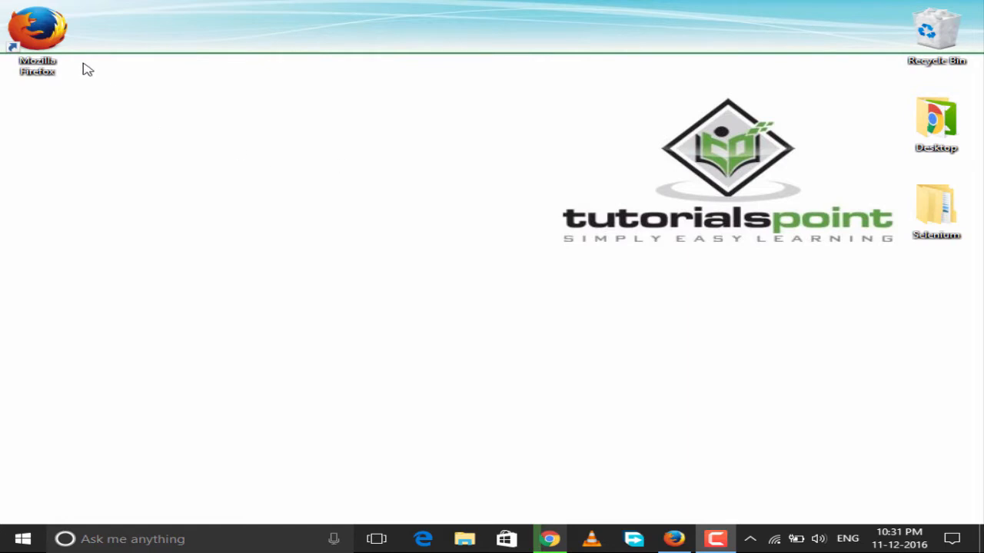
Launch Firefox and start Selenium IDE from the browser menu
{"action": "double_click", "coordinate": [37, 34]}
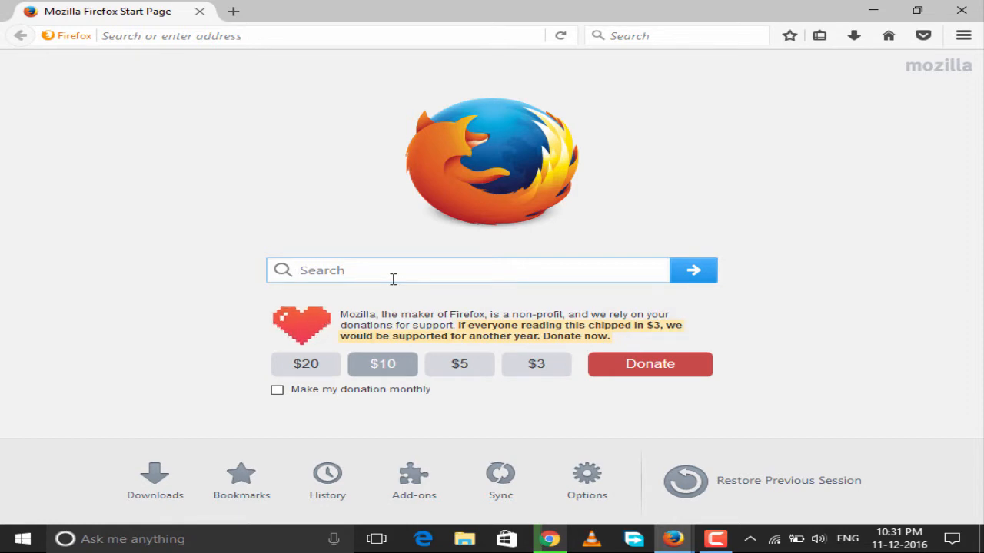
{"action": "mouse_move", "coordinate": [963, 35]}
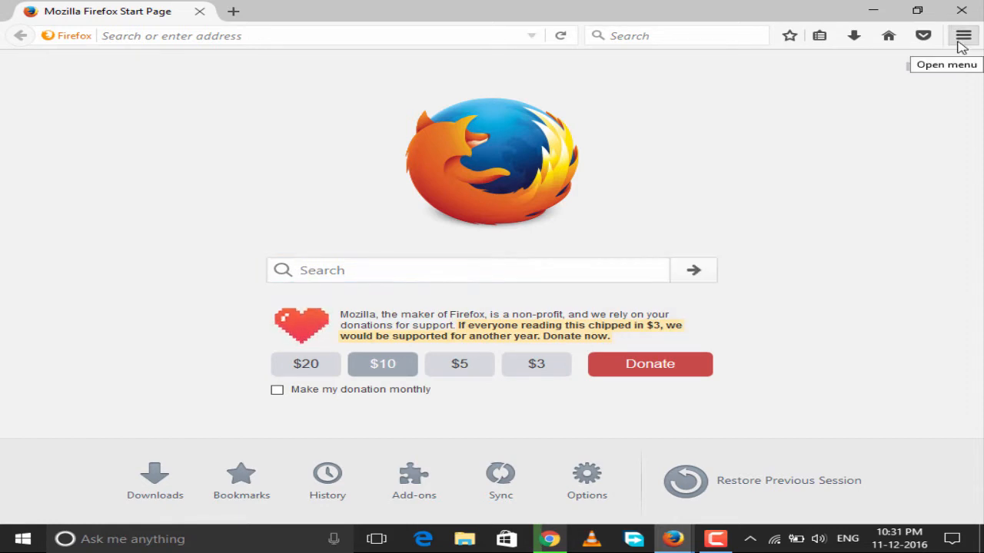
{"action": "left_click", "coordinate": [963, 36]}
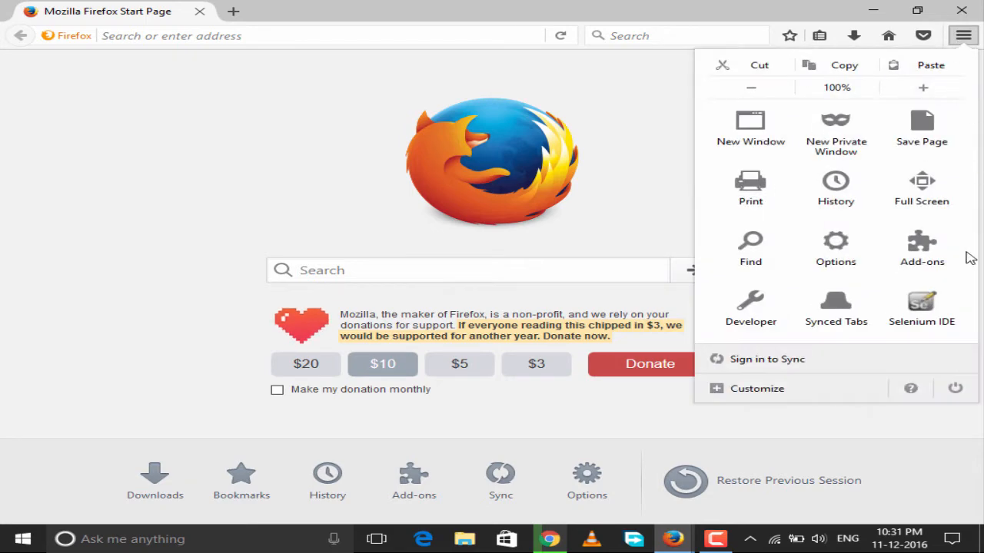
{"action": "left_click", "coordinate": [921, 307]}
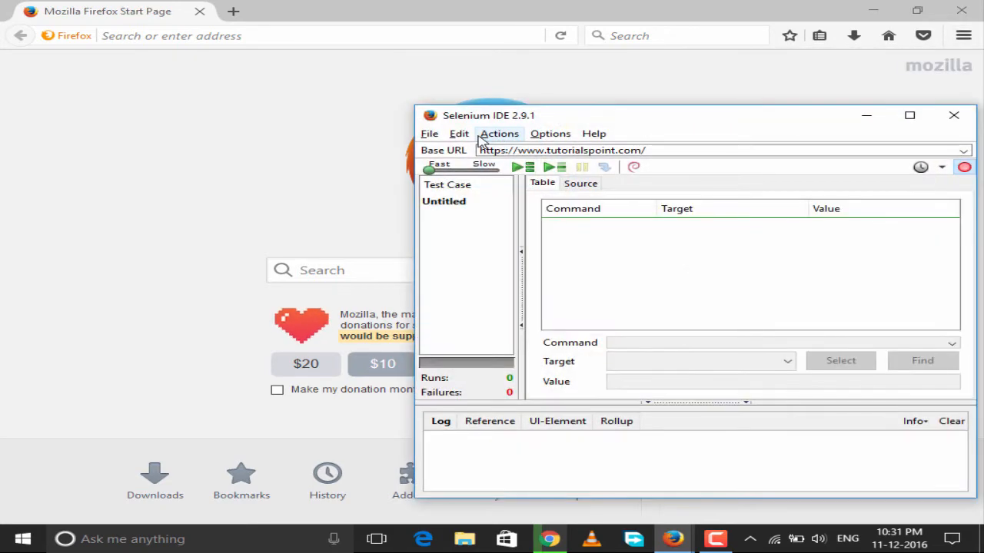
{"action": "mouse_move", "coordinate": [568, 379]}
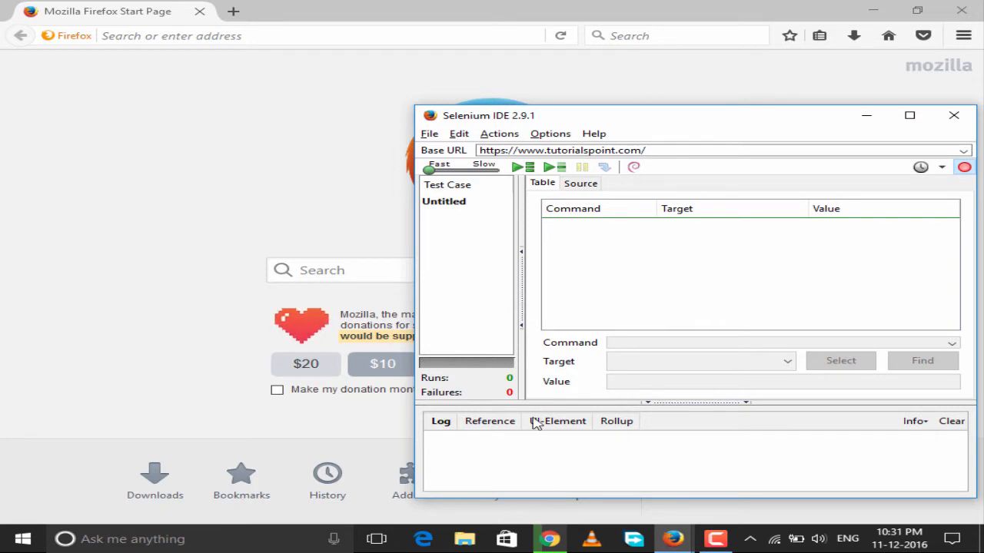
{"action": "mouse_move", "coordinate": [575, 239]}
{"action": "type", "text": "t"}
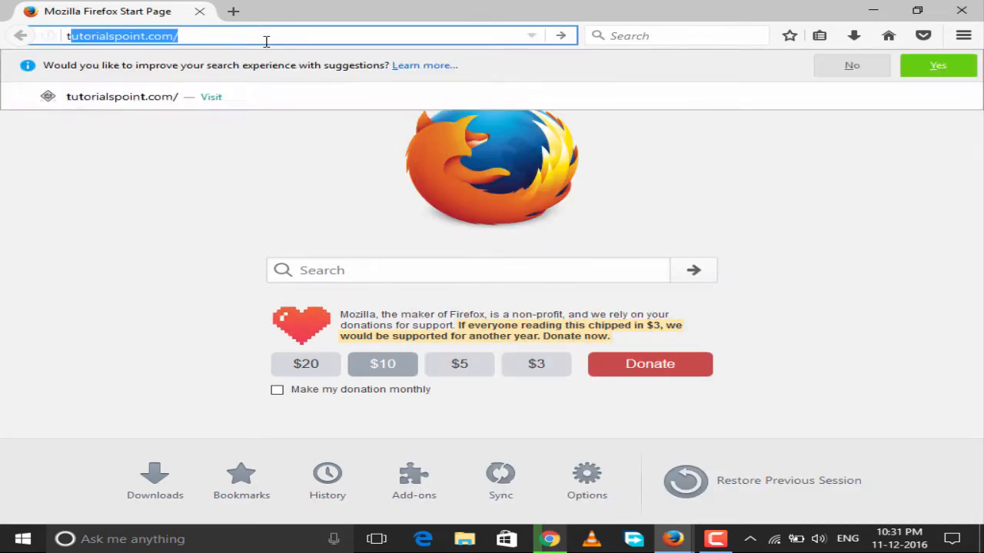
Load tutorialspoint.com and record advancing through the Google Maps Types and Zoom chapters
{"action": "key", "text": "Return"}
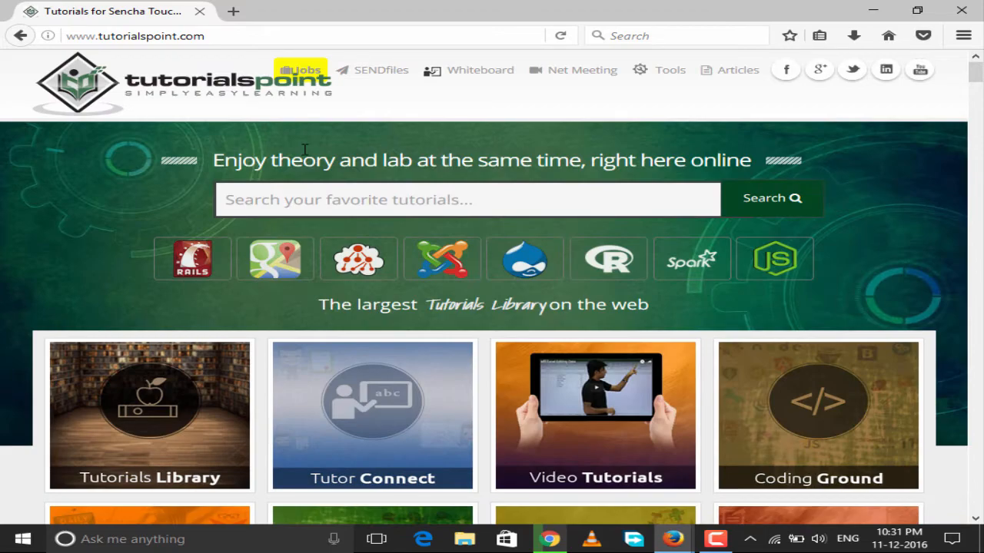
{"action": "scroll", "scroll_direction": "down", "scroll_amount": 3}
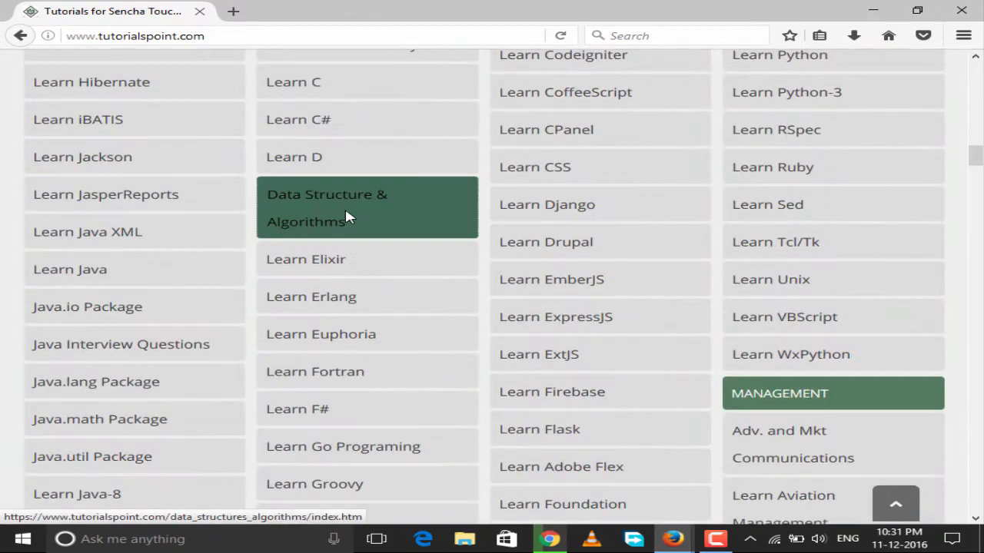
{"action": "scroll", "scroll_direction": "down", "scroll_amount": 3}
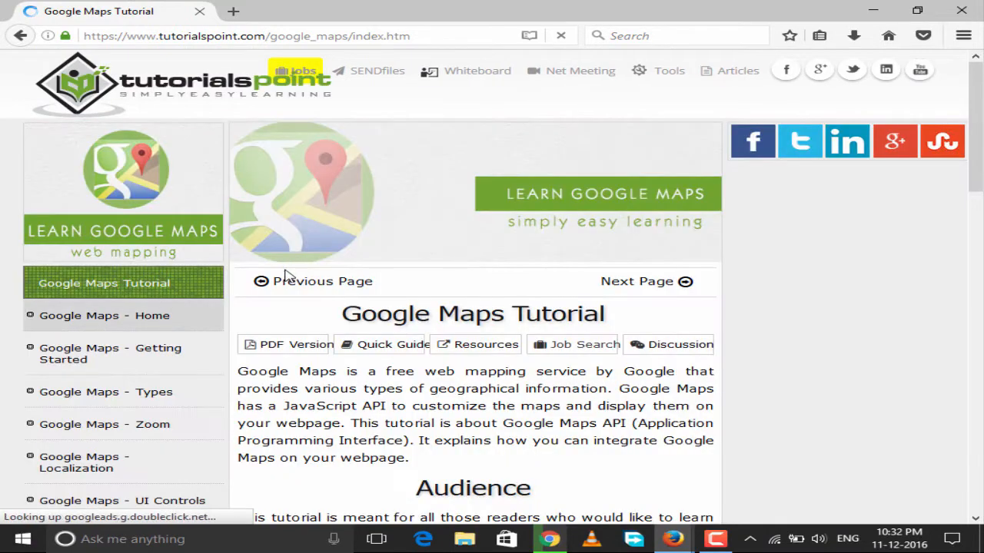
{"action": "left_click", "coordinate": [105, 391]}
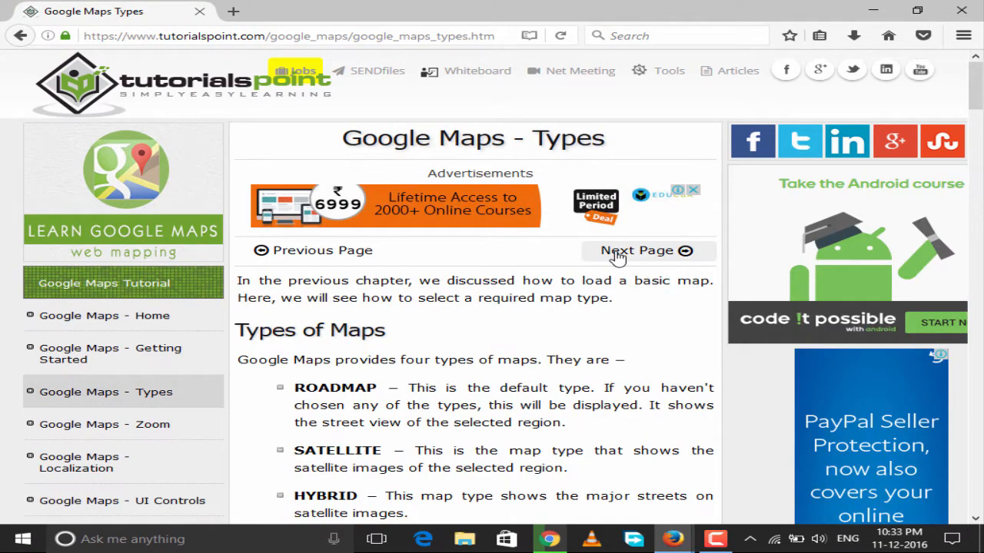
{"action": "left_click", "coordinate": [637, 250]}
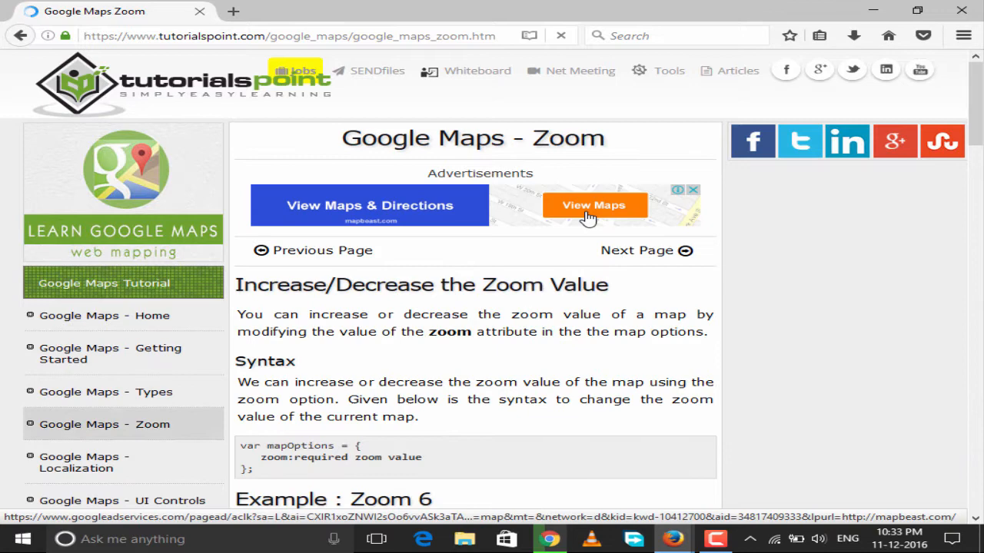
{"action": "mouse_move", "coordinate": [672, 538]}
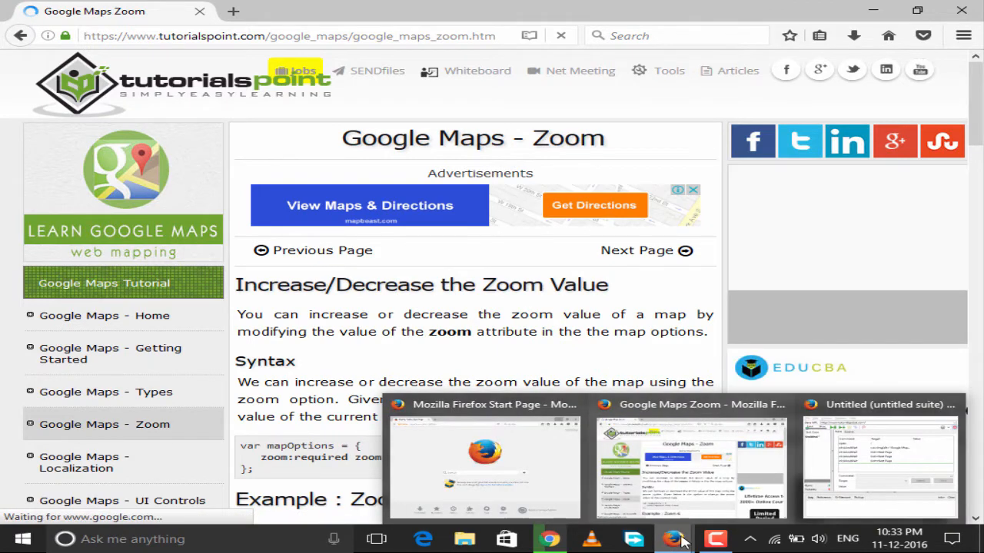
Record opening the Node.js tutorial and advancing to its next chapter
{"action": "left_click", "coordinate": [880, 461]}
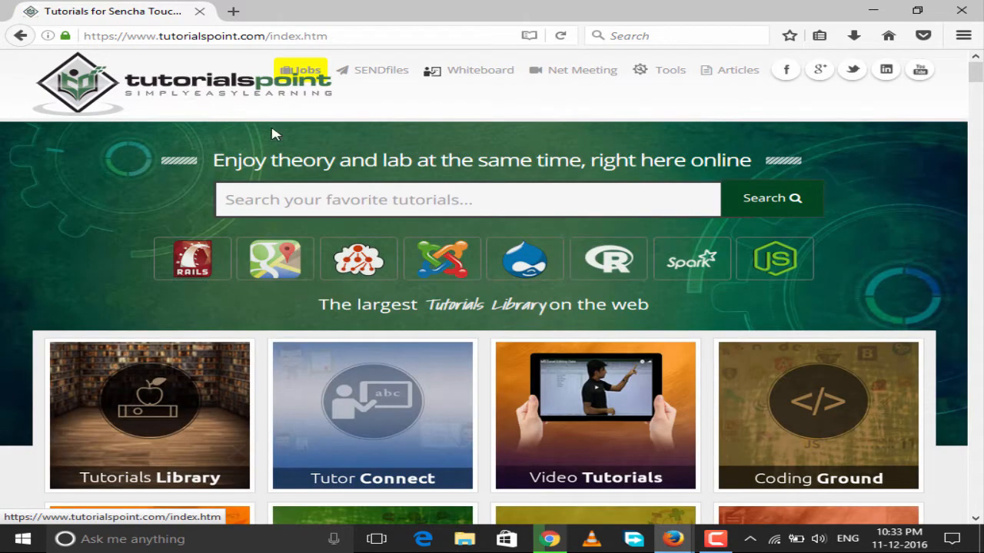
{"action": "mouse_move", "coordinate": [774, 258]}
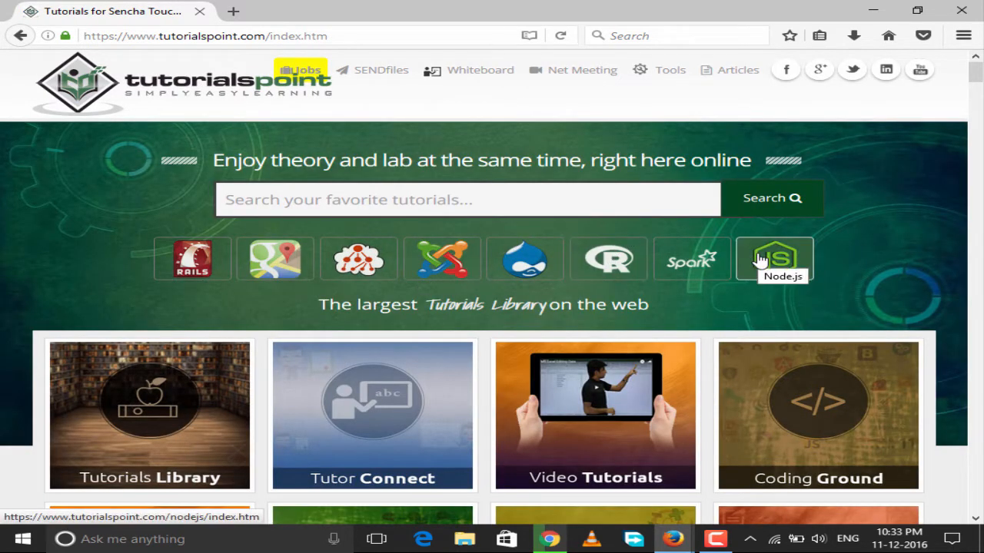
{"action": "left_click", "coordinate": [774, 259]}
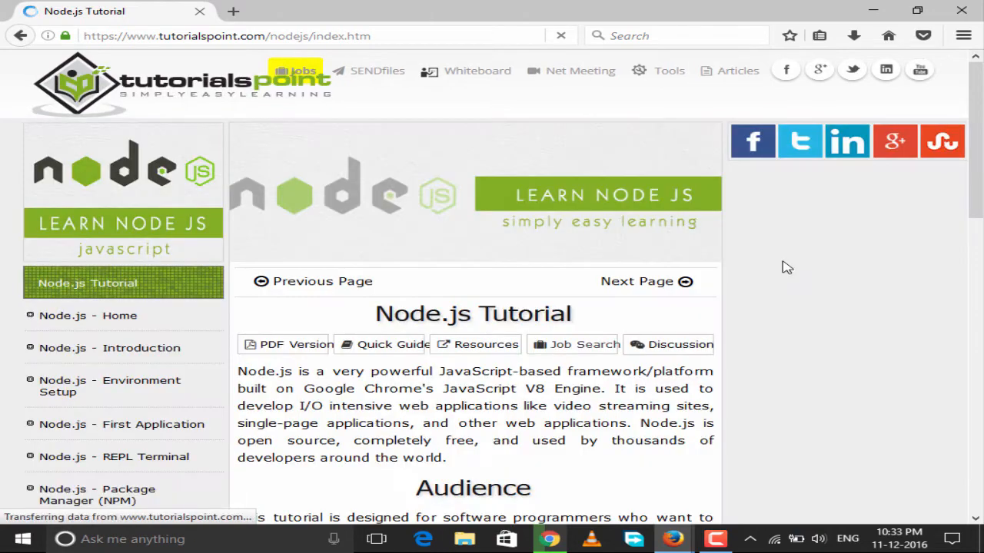
{"action": "mouse_move", "coordinate": [657, 292]}
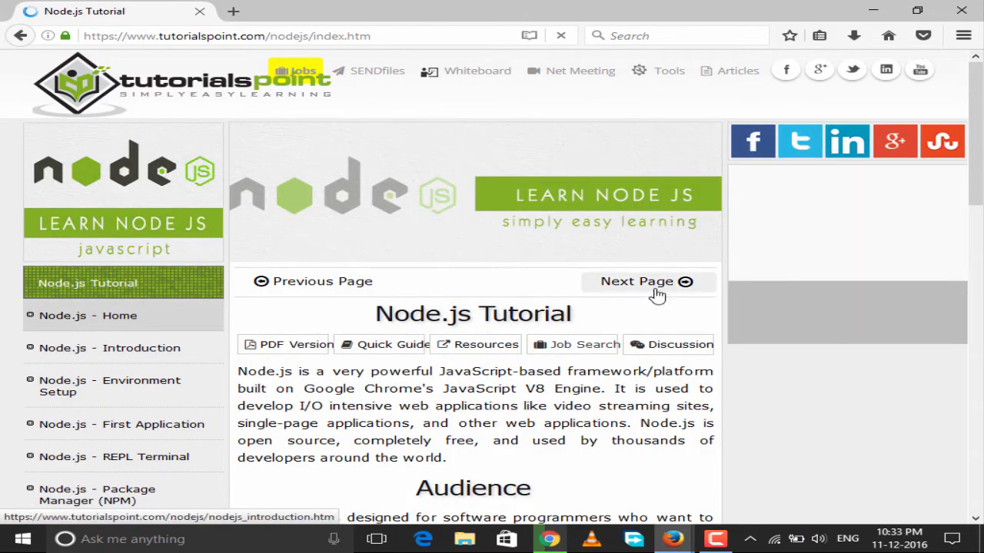
{"action": "left_click", "coordinate": [636, 282]}
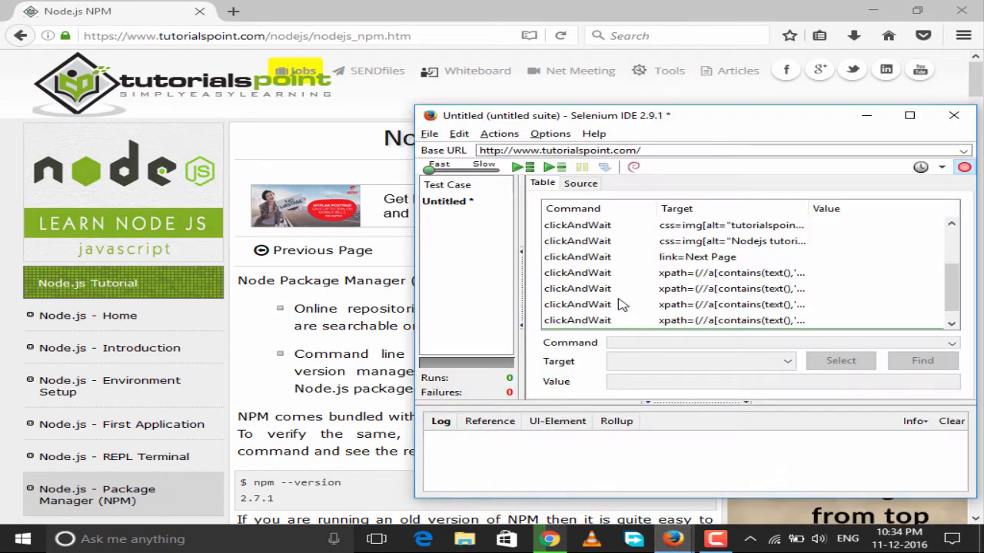
Select the first recorded 'open /' step and run the test case
{"action": "scroll", "scroll_direction": "up", "scroll_amount": 3}
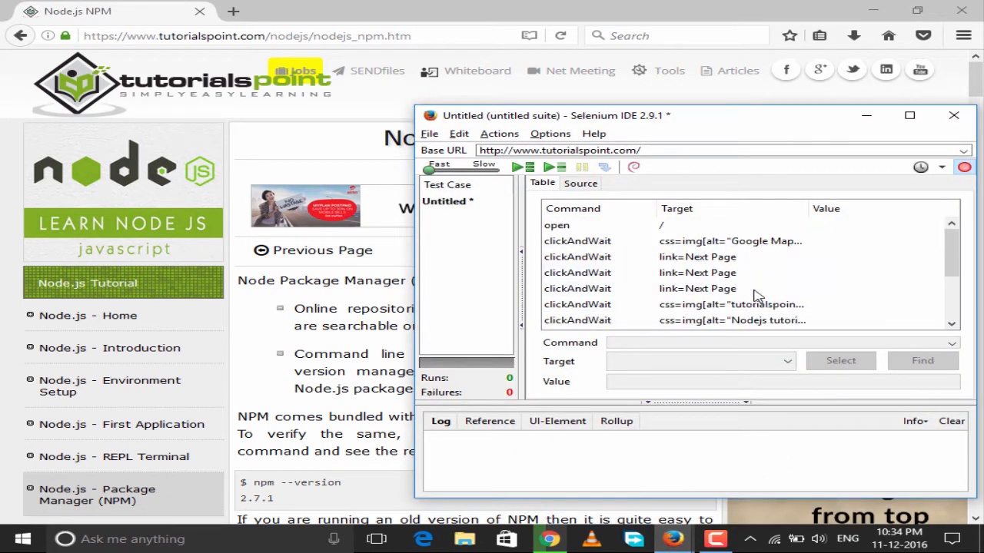
{"action": "left_click", "coordinate": [556, 225]}
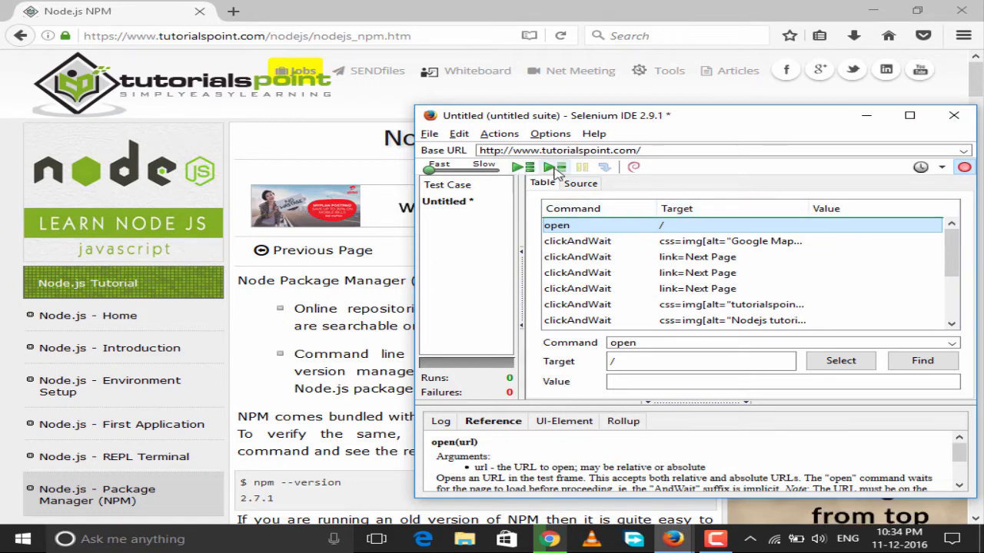
{"action": "left_click", "coordinate": [553, 167]}
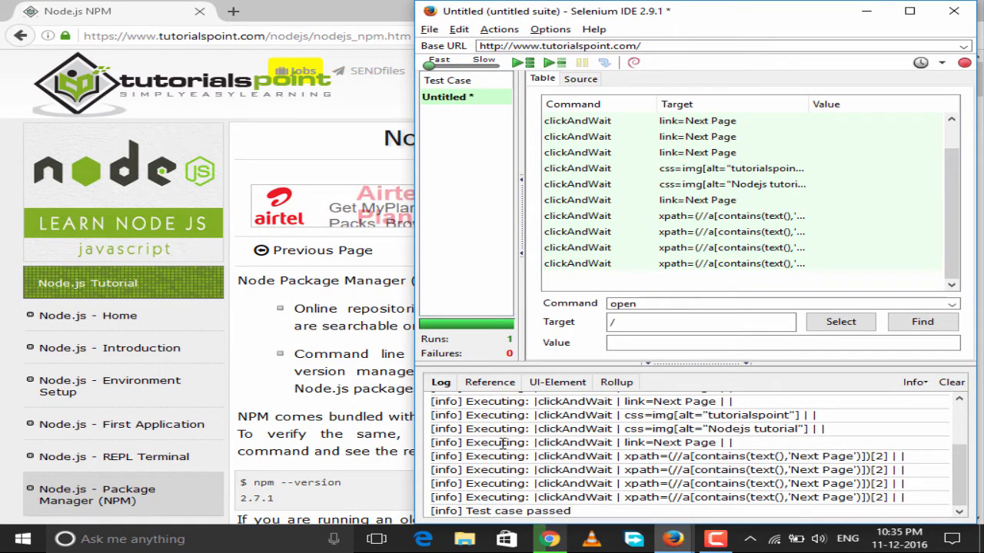
Review playback log entries, including the Next click, and return to the Node.js NPM page
{"action": "left_click", "coordinate": [518, 62]}
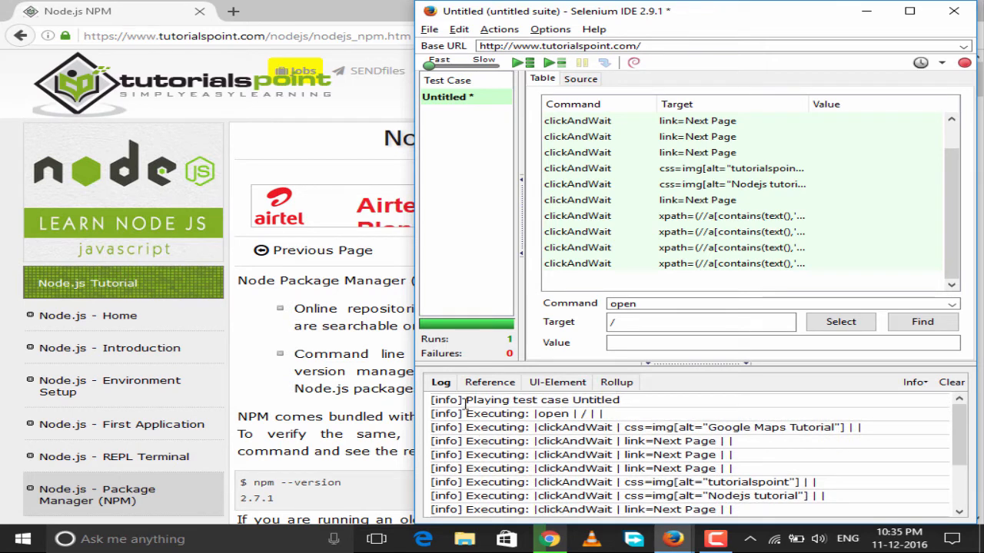
{"action": "double_click", "coordinate": [542, 399]}
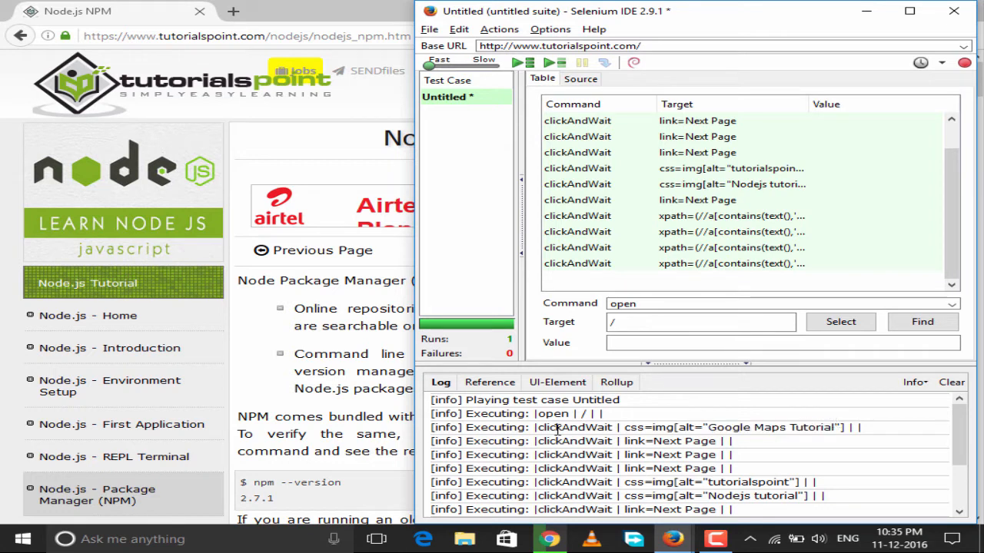
{"action": "double_click", "coordinate": [575, 427]}
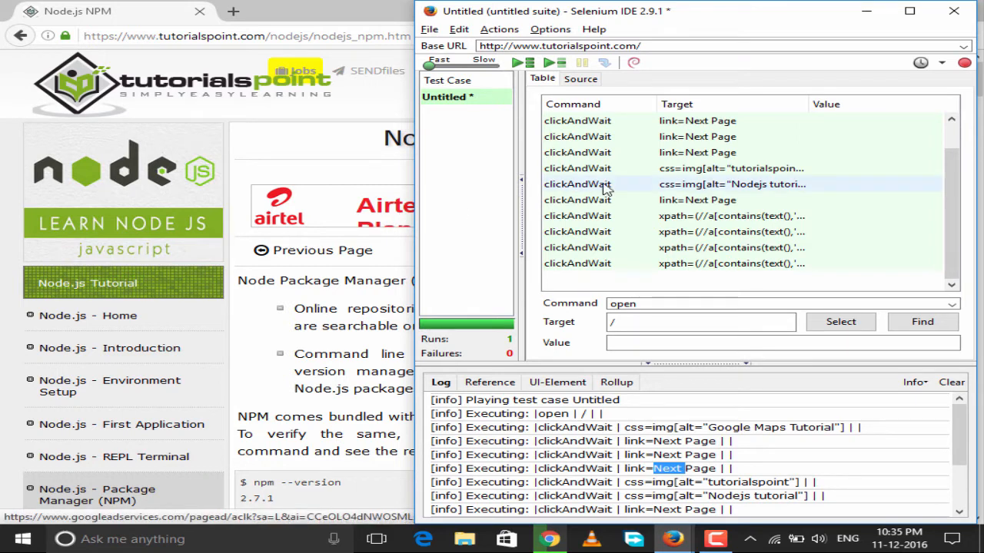
{"action": "scroll", "scroll_direction": "up", "scroll_amount": 3}
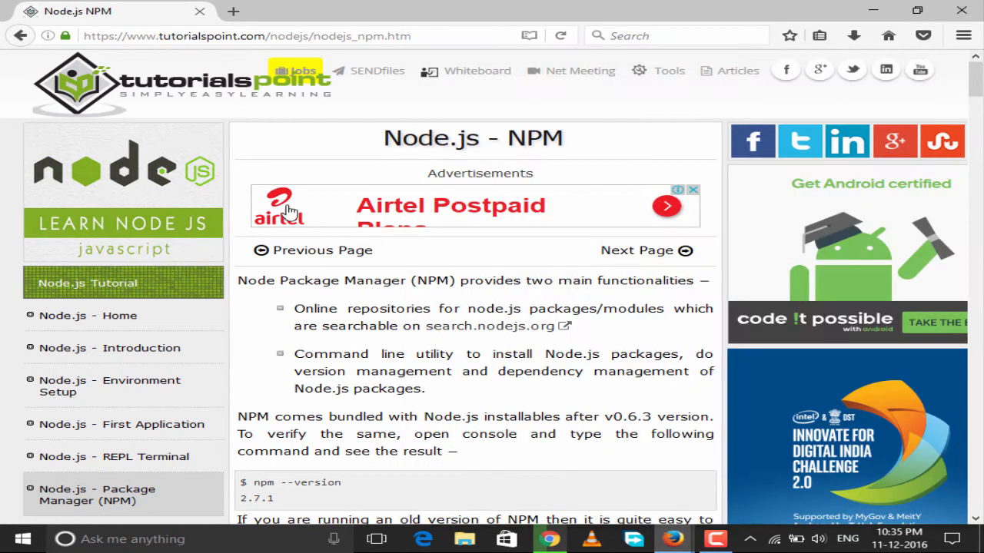
Record opening Google in a new tab and reaching the Sign in page
{"action": "left_click", "coordinate": [233, 11]}
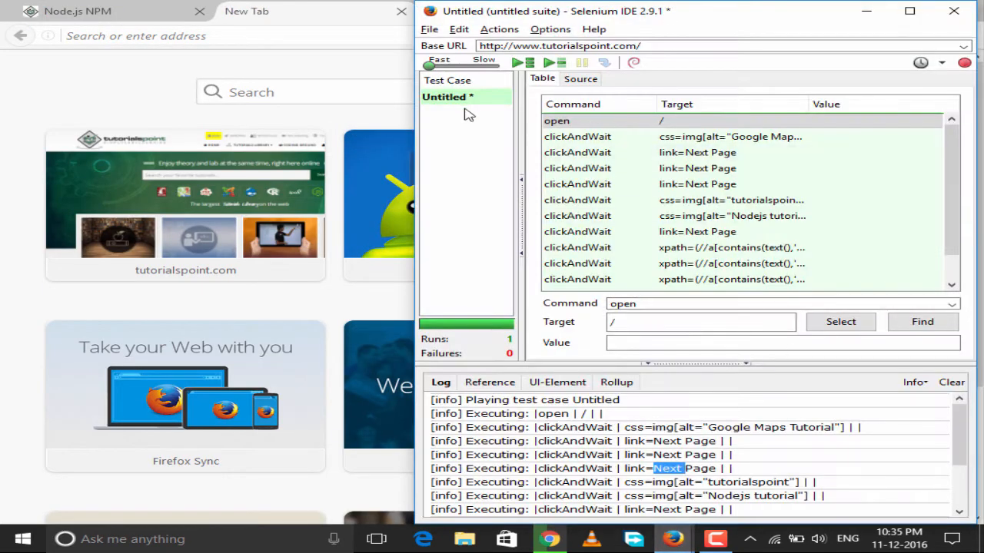
{"action": "left_click", "coordinate": [429, 28]}
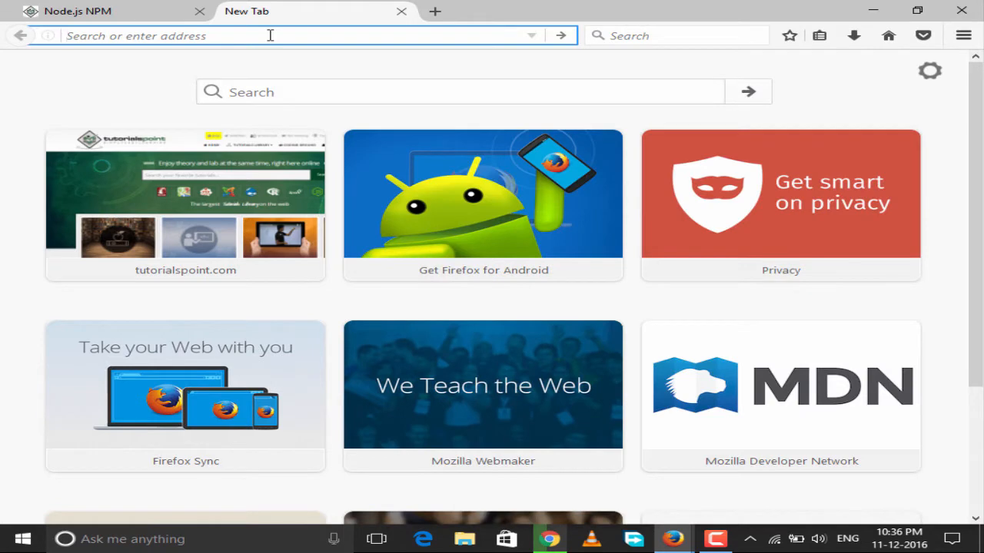
{"action": "type", "text": "g"}
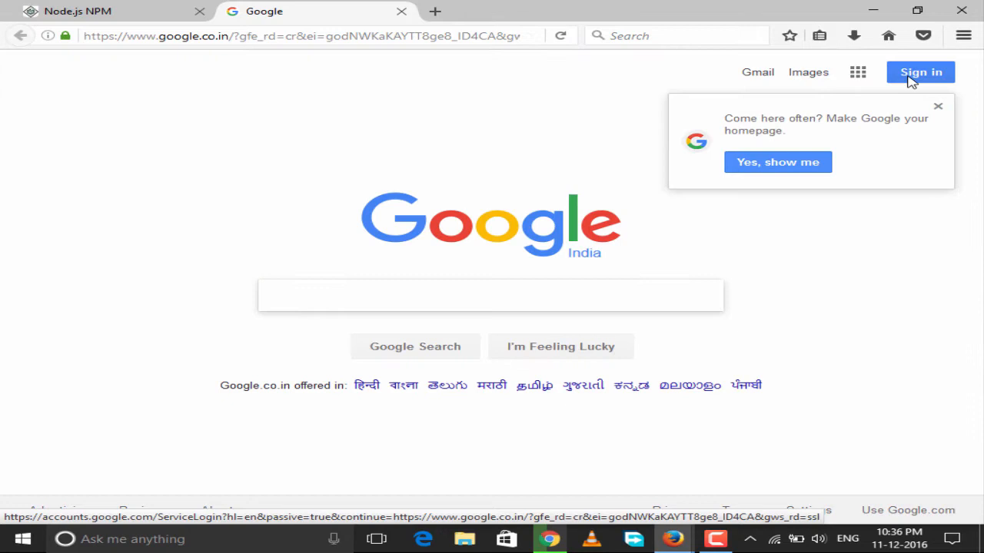
{"action": "left_click", "coordinate": [920, 72]}
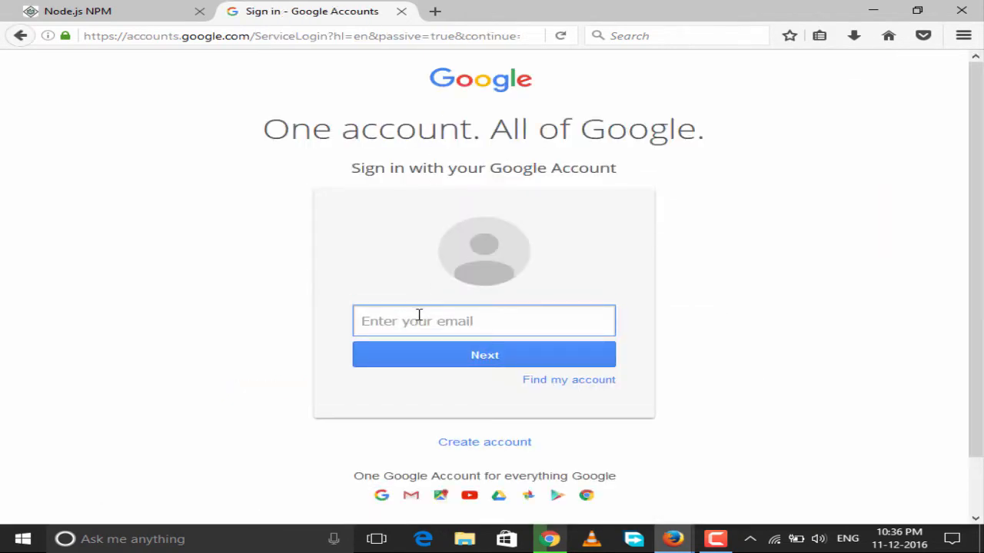
Record entering the email 'selenium' and submitting it to reach the password step
{"action": "type", "text": "selenium"}
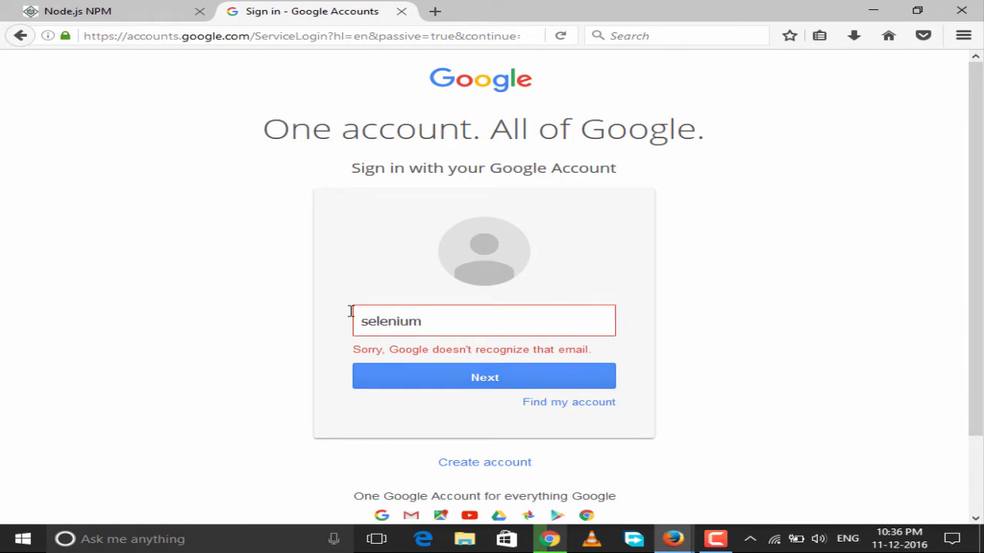
{"action": "left_click", "coordinate": [483, 376]}
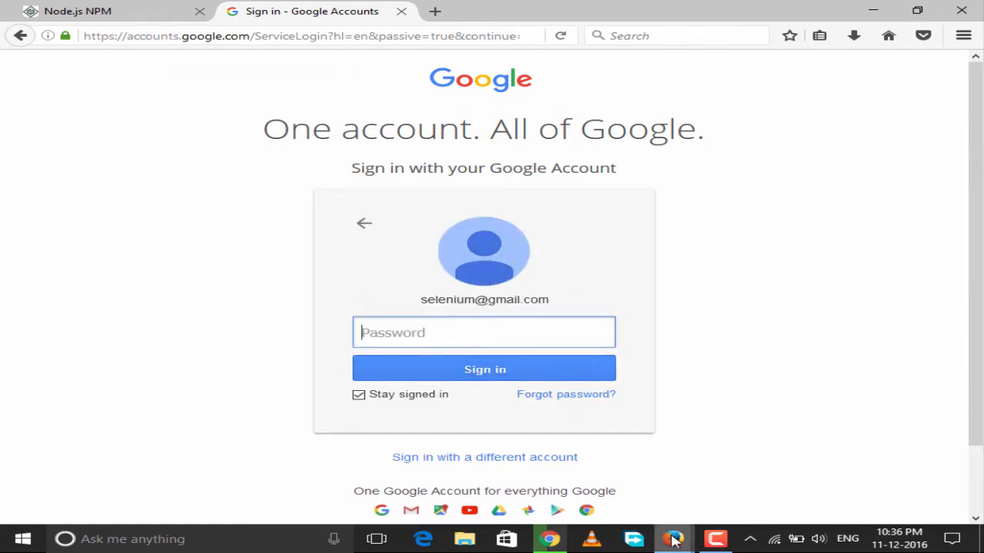
{"action": "left_click", "coordinate": [673, 538]}
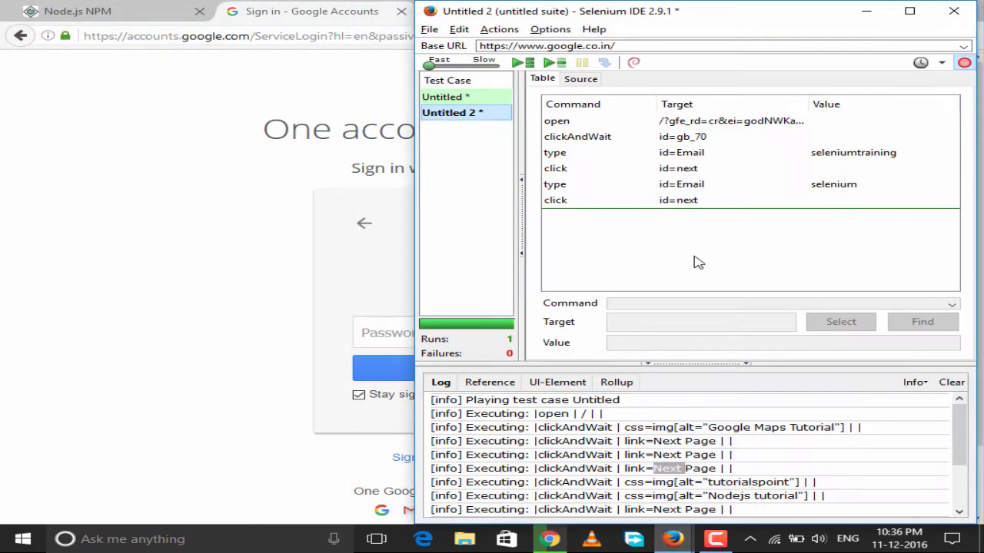
Stop recording and replay the sign-in test case
{"action": "left_click", "coordinate": [556, 121]}
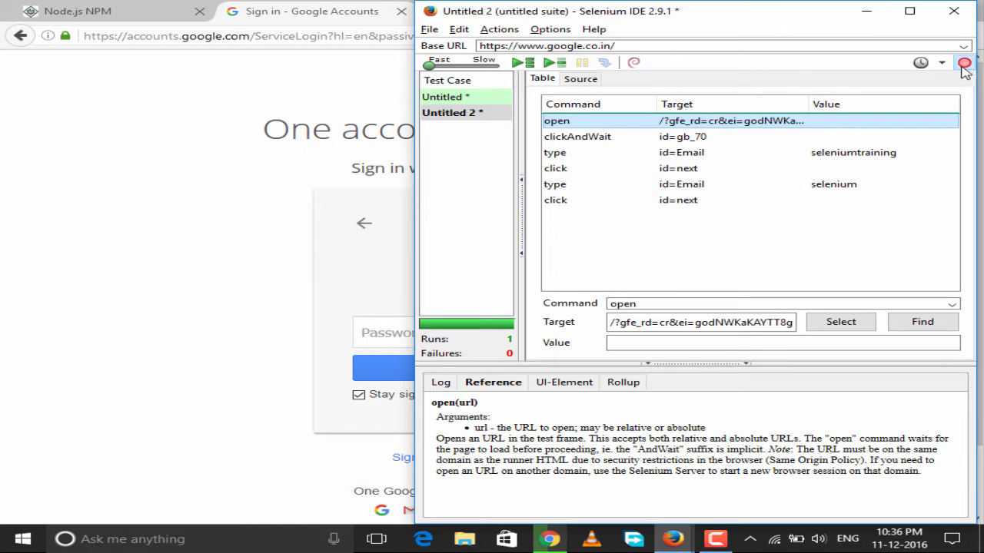
{"action": "mouse_move", "coordinate": [615, 123]}
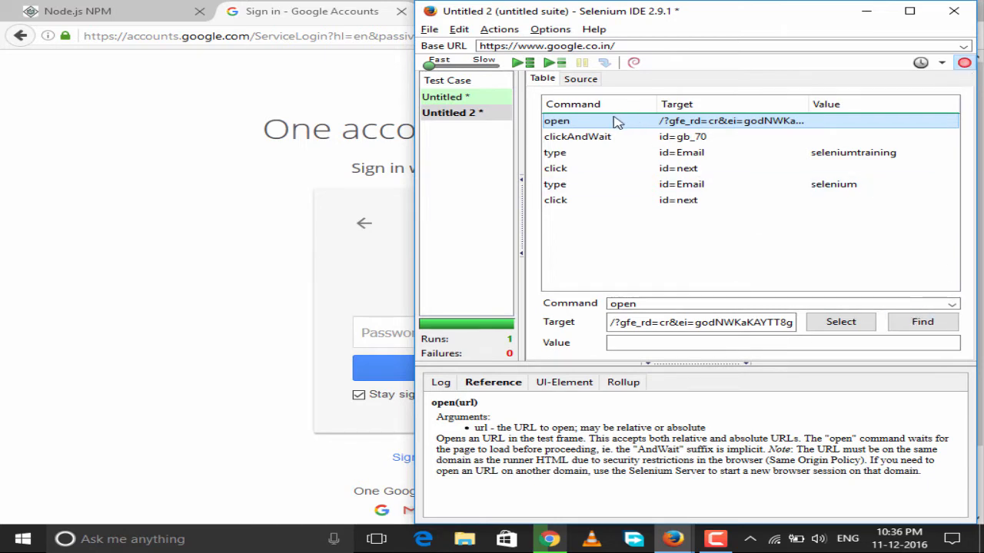
{"action": "left_click", "coordinate": [553, 62]}
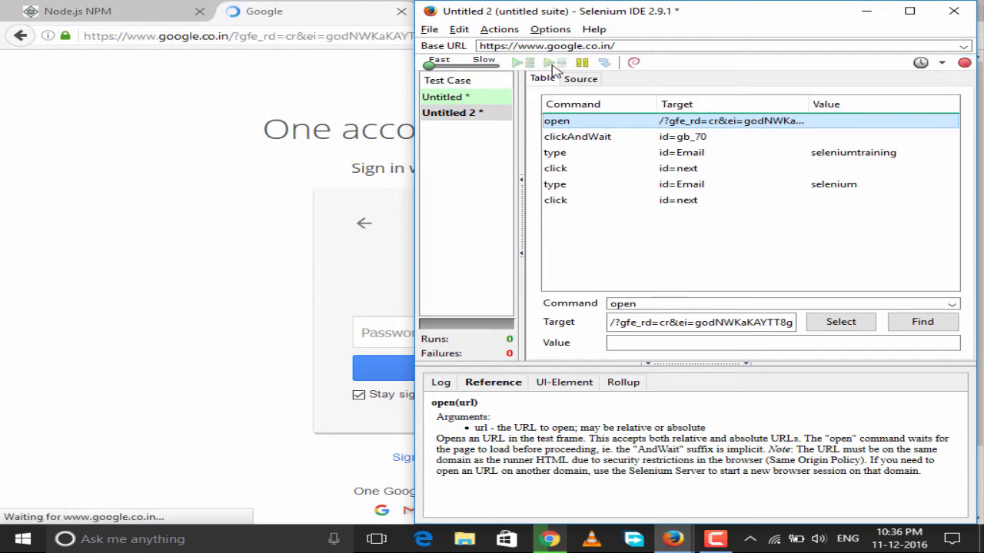
{"action": "left_click", "coordinate": [516, 62]}
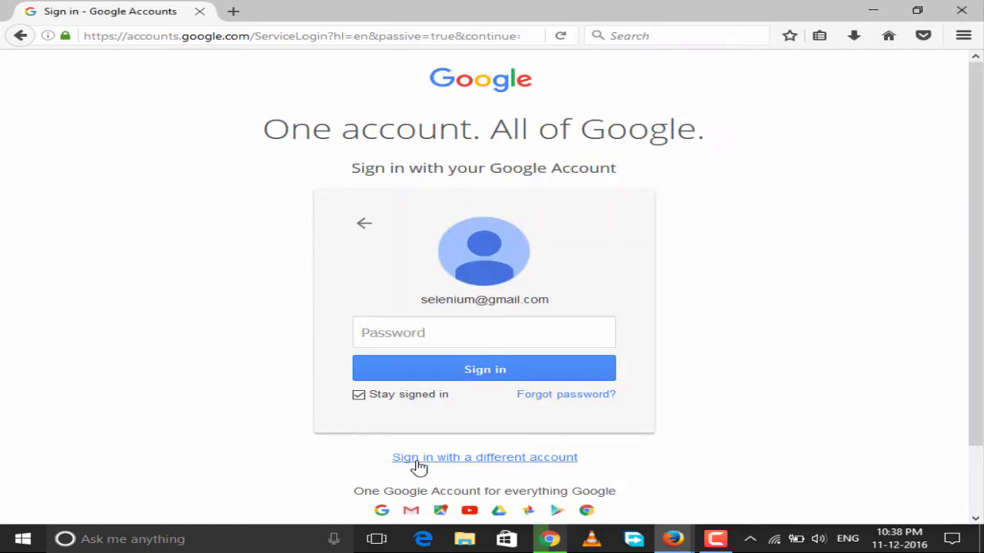
Record signing in with a different account, opening Create account and typing first name 'Adi' and last name 'tyaa'
{"action": "left_click", "coordinate": [484, 457]}
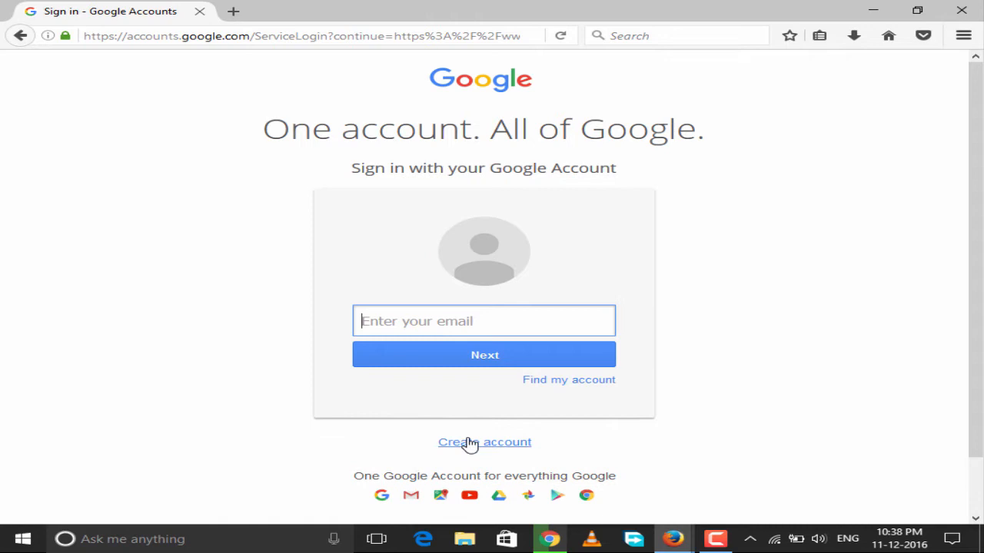
{"action": "left_click", "coordinate": [485, 442]}
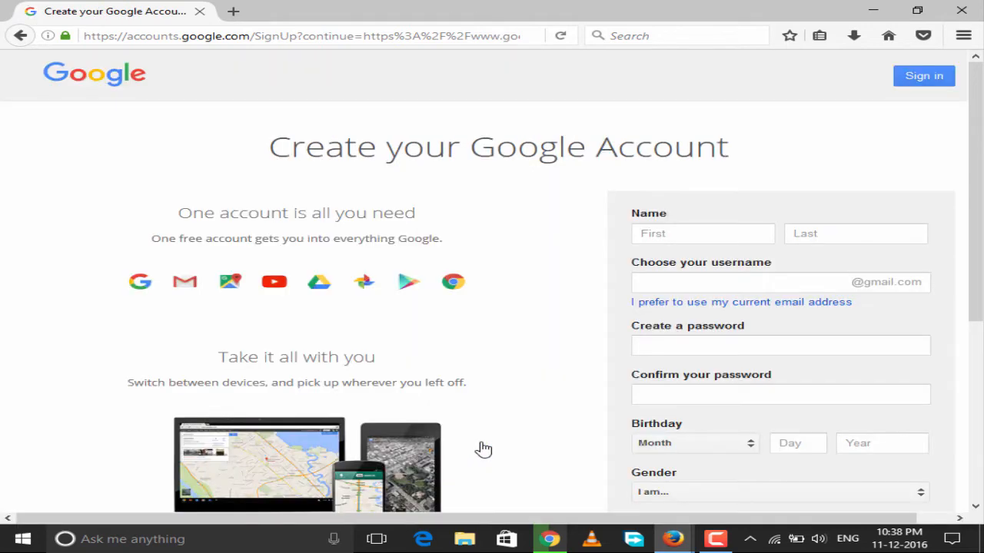
{"action": "mouse_move", "coordinate": [634, 262]}
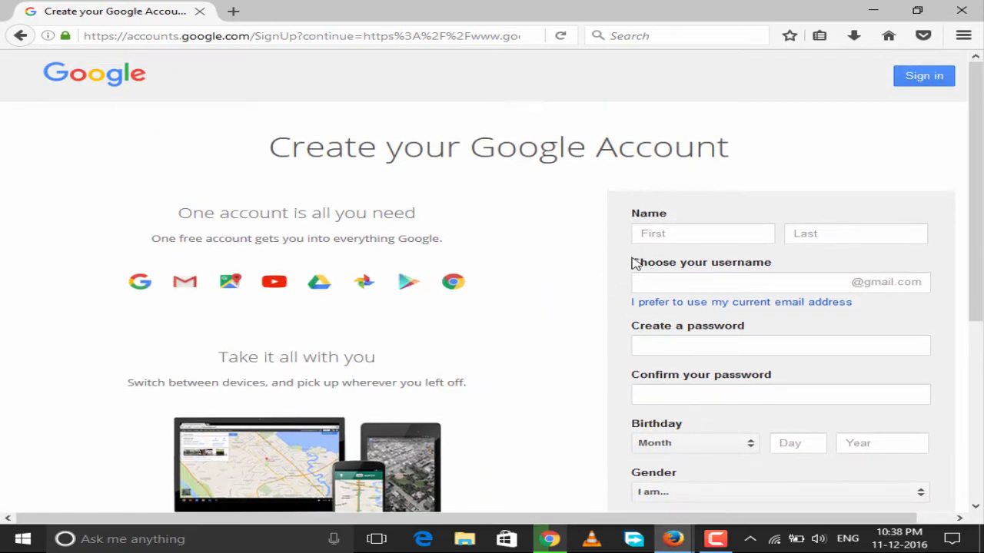
{"action": "left_click", "coordinate": [702, 234]}
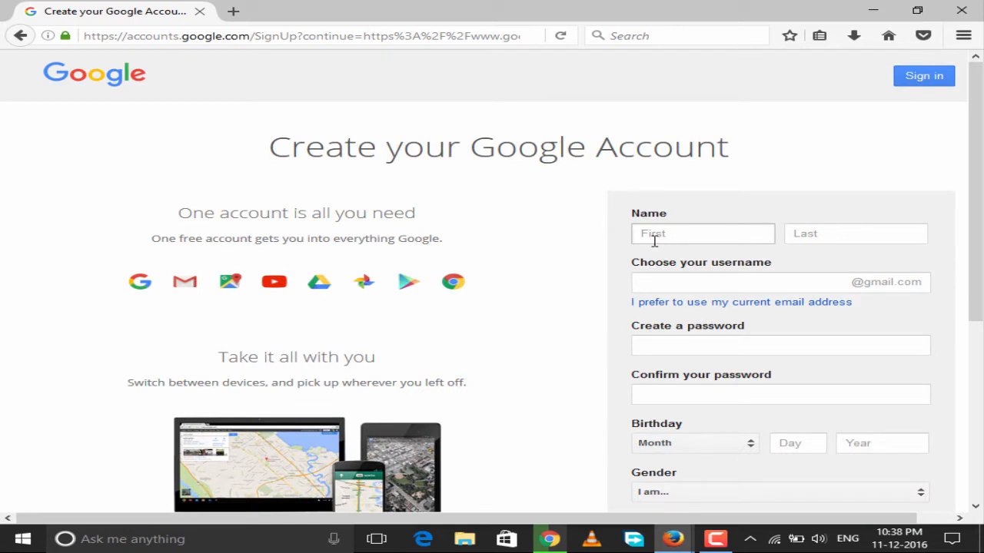
{"action": "left_click", "coordinate": [703, 234]}
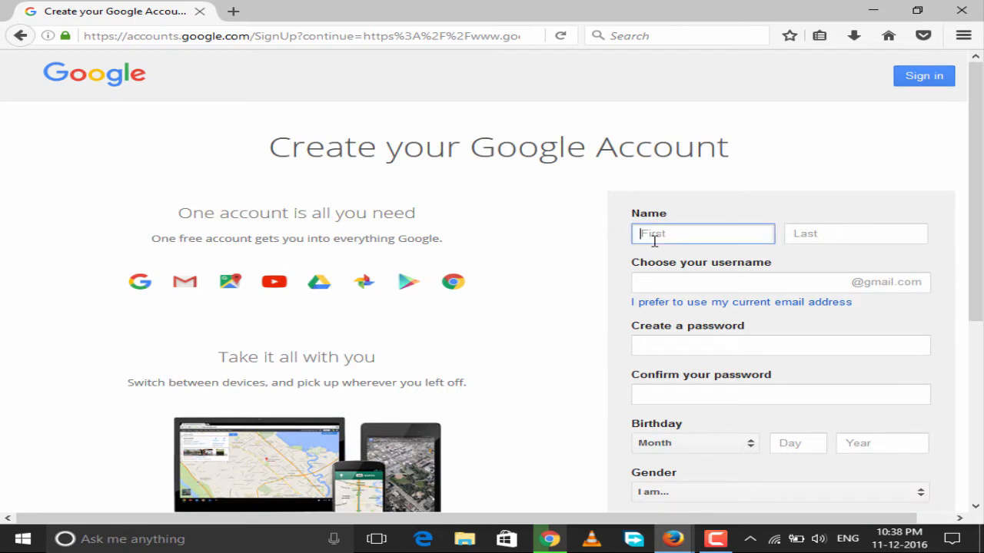
{"action": "left_click", "coordinate": [702, 234]}
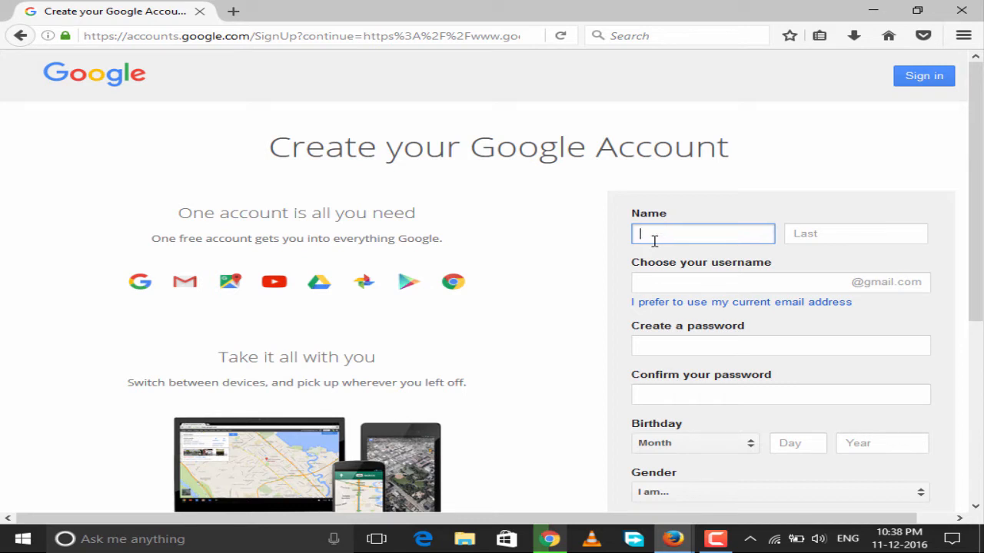
{"action": "type", "text": "Adi"}
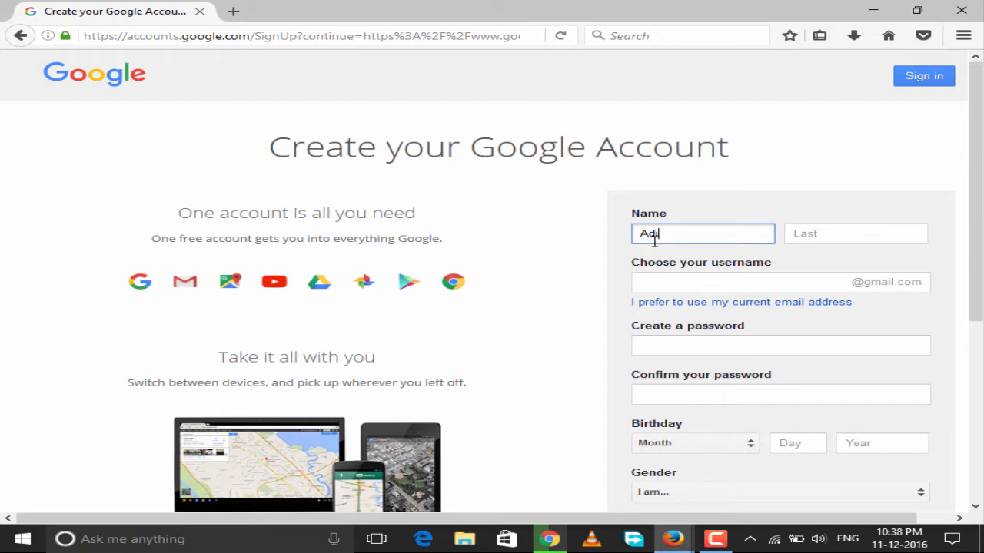
{"action": "type", "text": "tyaa"}
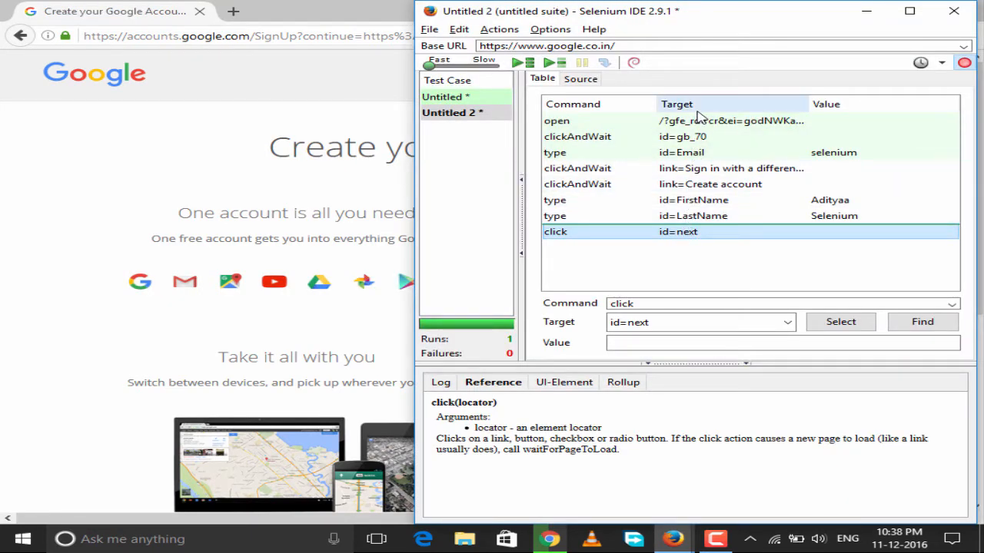
Replay the shortened seven-step test and check the filled first-name field
{"action": "left_click", "coordinate": [556, 121]}
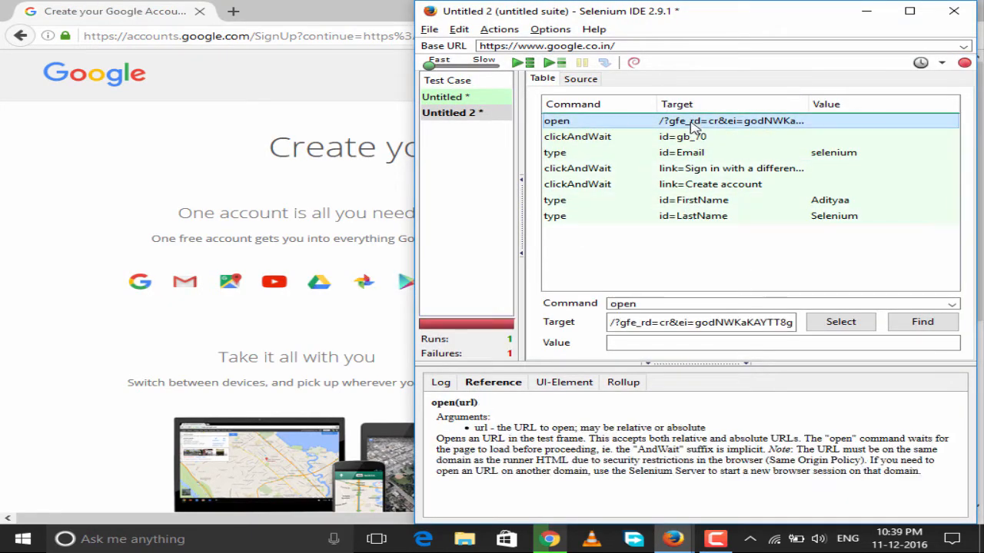
{"action": "left_click", "coordinate": [517, 63]}
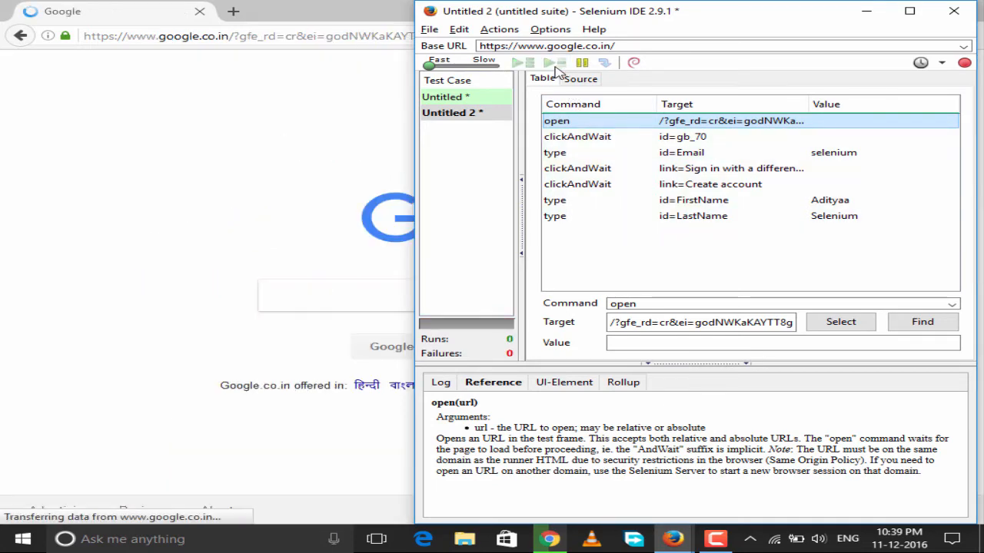
{"action": "left_click", "coordinate": [518, 62]}
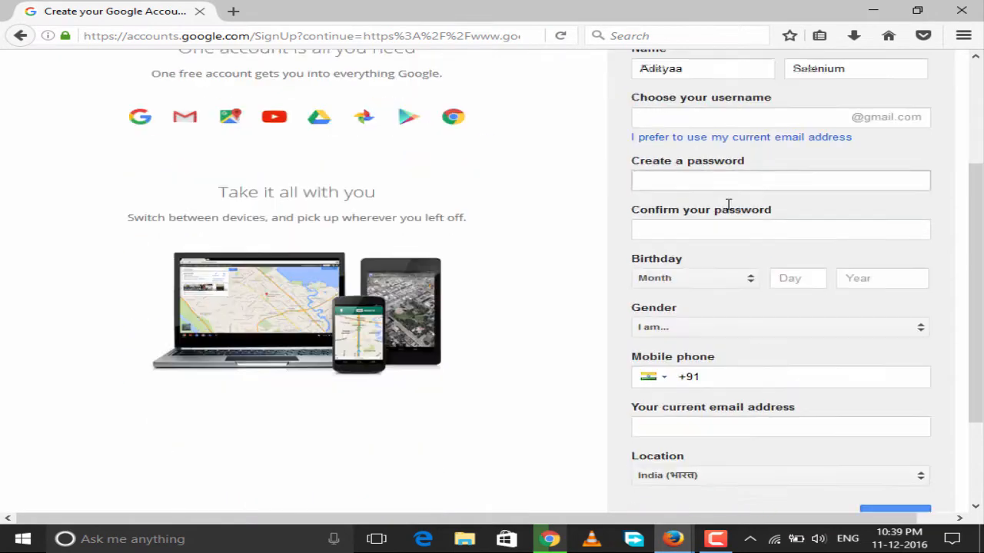
{"action": "scroll", "scroll_direction": "up", "scroll_amount": 3}
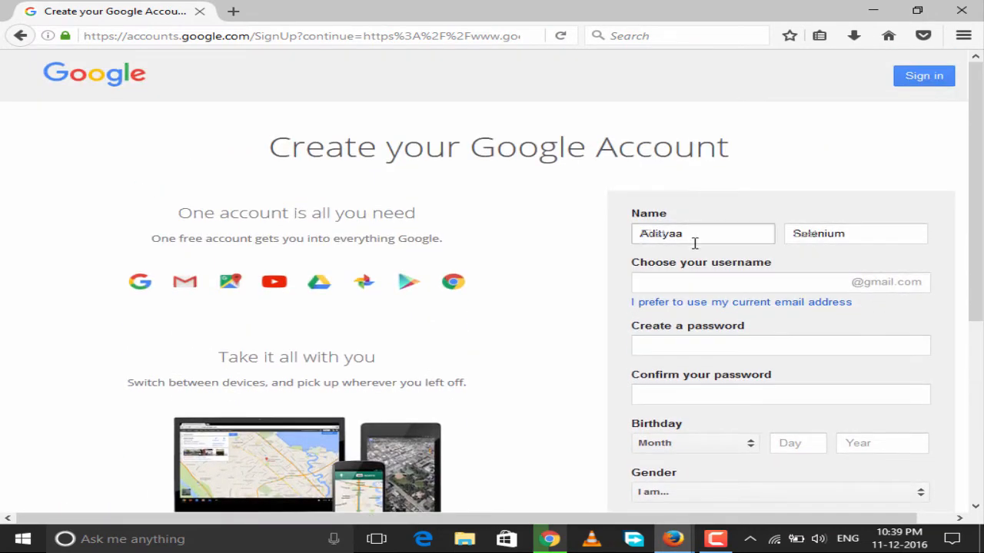
{"action": "double_click", "coordinate": [660, 234]}
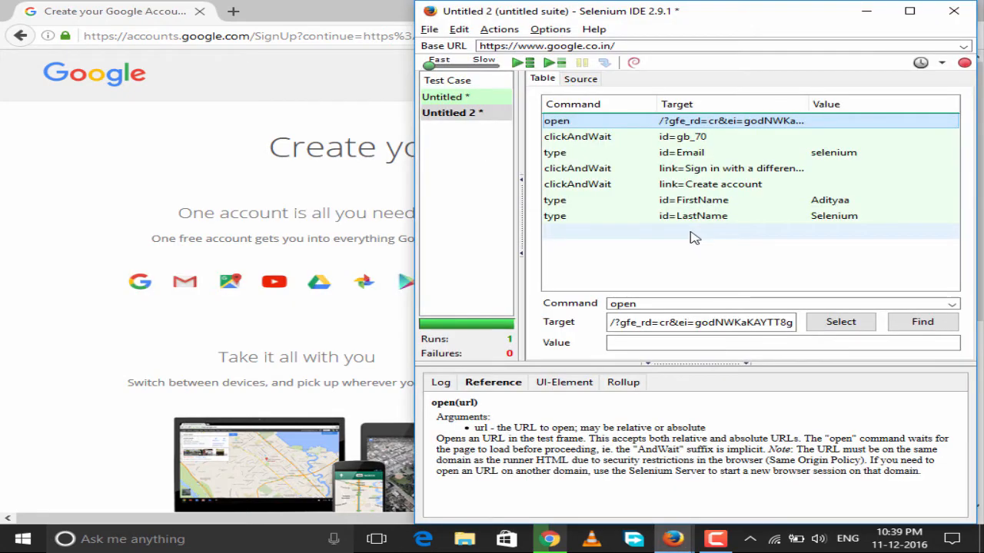
Add a blank first-name type step, replay the eight-step test and inspect its steps
{"action": "left_click", "coordinate": [693, 200]}
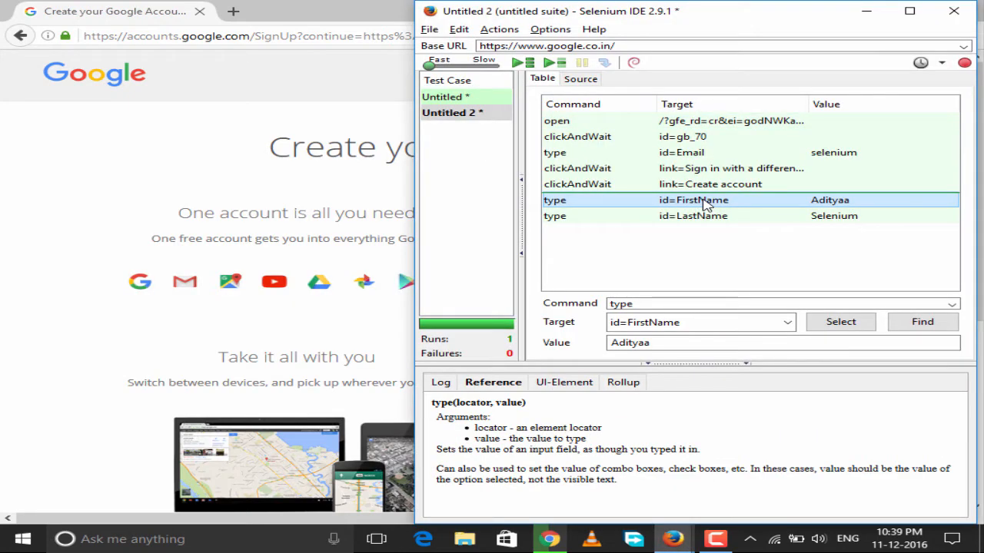
{"action": "mouse_move", "coordinate": [692, 201]}
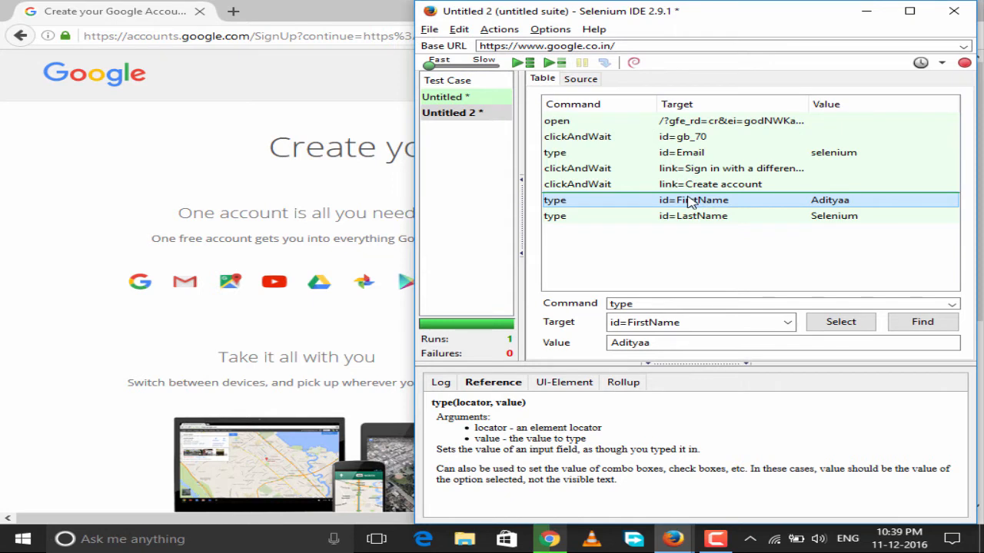
{"action": "left_click", "coordinate": [693, 216]}
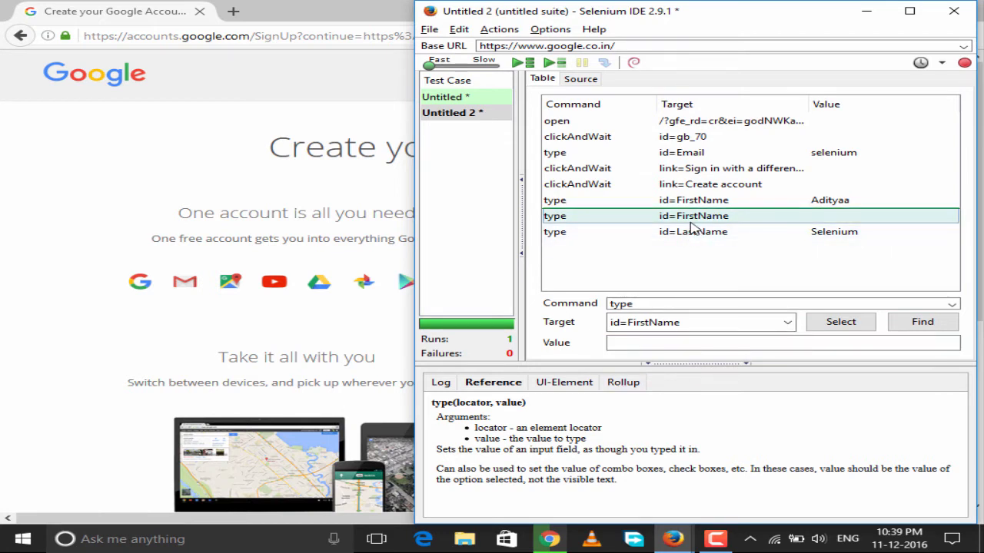
{"action": "left_click", "coordinate": [518, 62]}
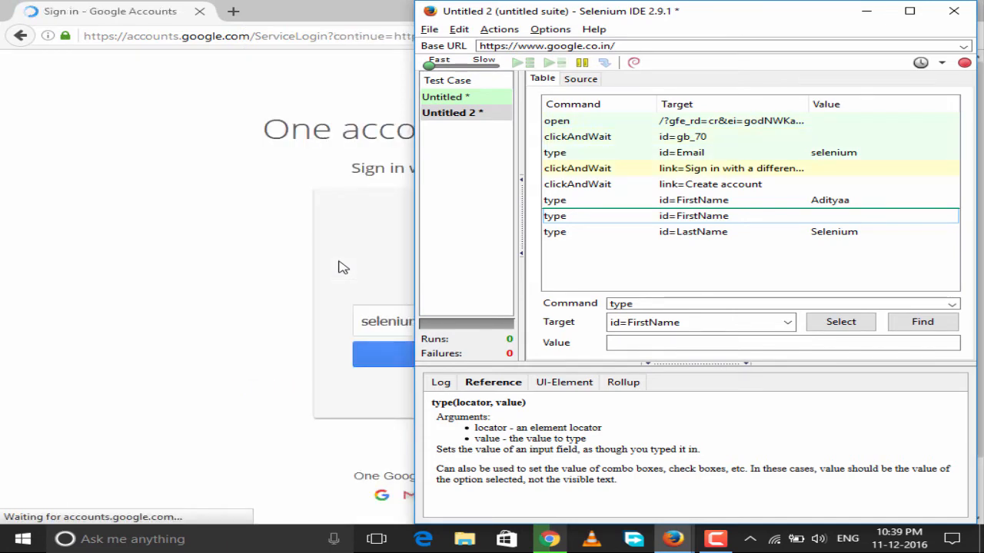
{"action": "left_click", "coordinate": [518, 62]}
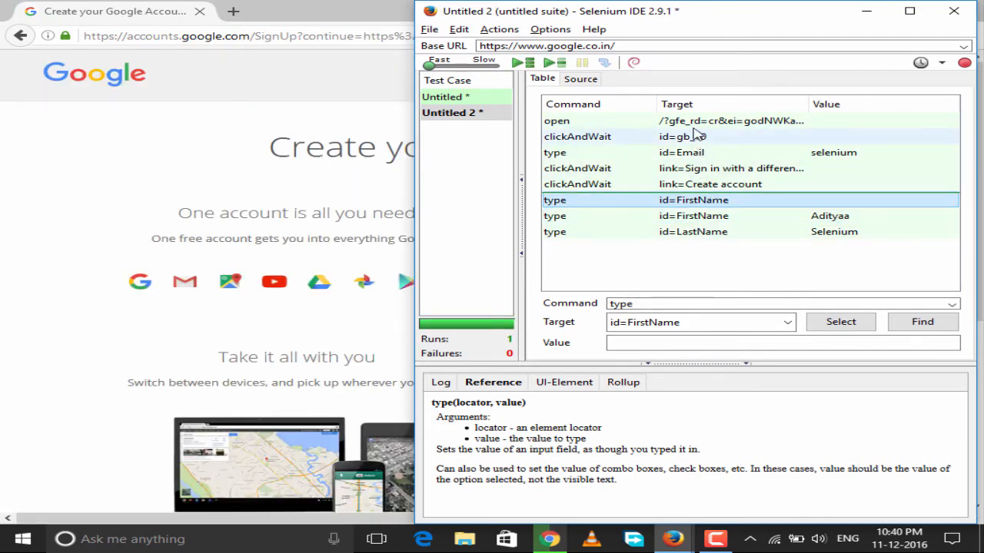
{"action": "left_click", "coordinate": [556, 121]}
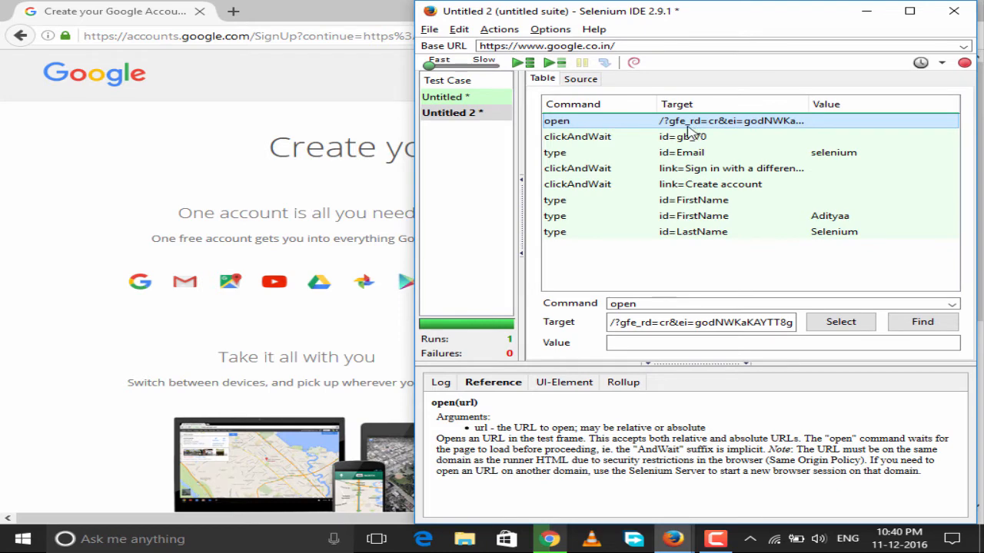
{"action": "mouse_move", "coordinate": [519, 63]}
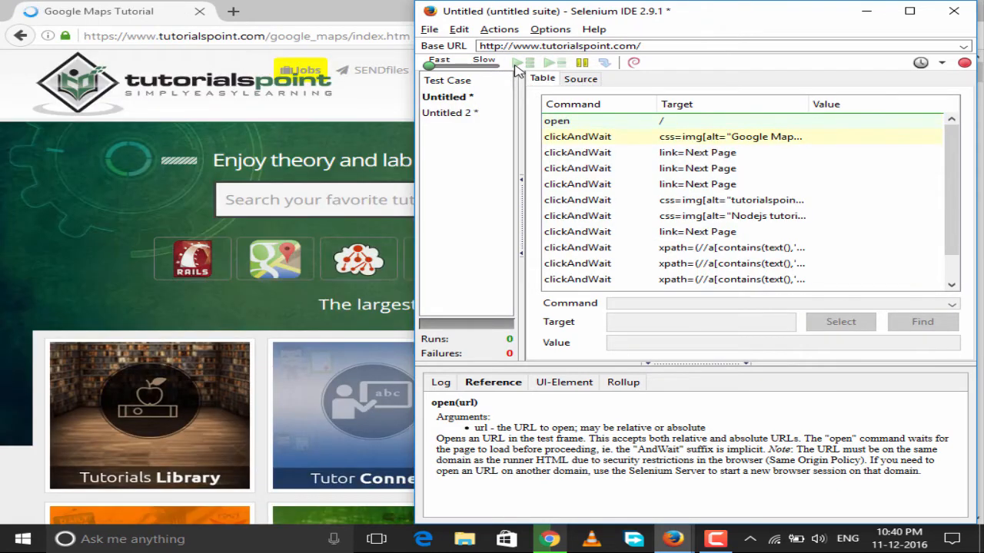
Play the entire test suite so both test cases pass
{"action": "left_click", "coordinate": [519, 62]}
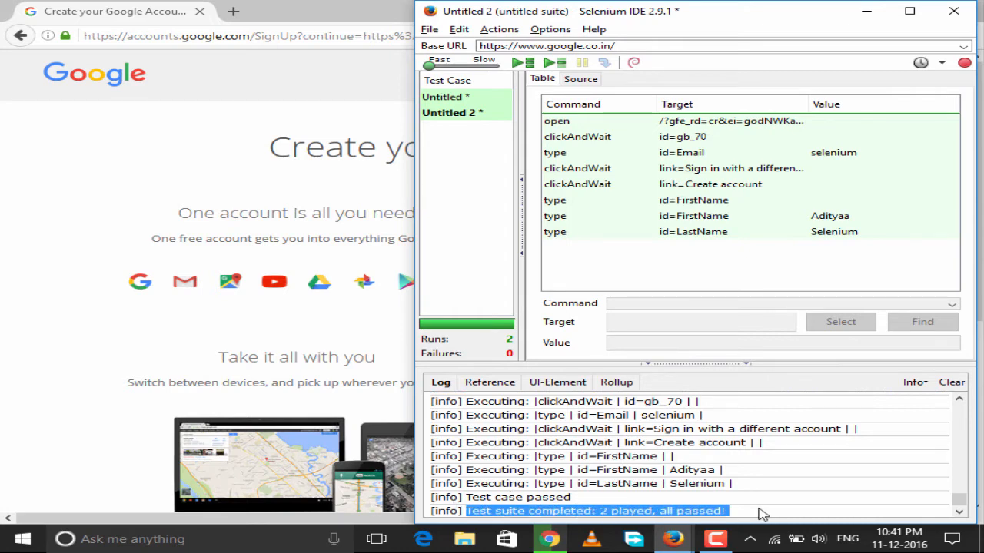
{"action": "scroll", "scroll_direction": "down", "scroll_amount": 3}
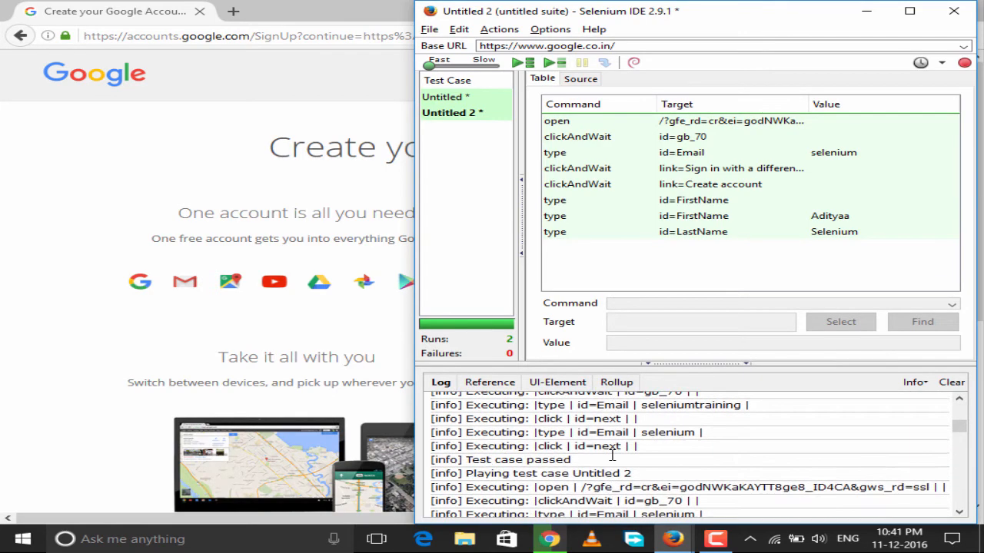
{"action": "scroll", "scroll_direction": "down", "scroll_amount": 3}
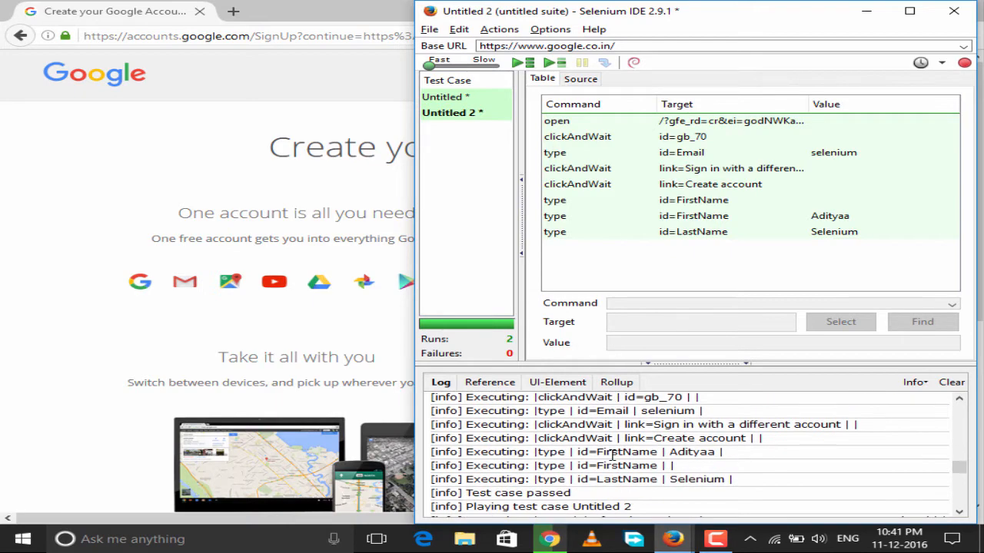
{"action": "scroll", "scroll_direction": "down", "scroll_amount": 3}
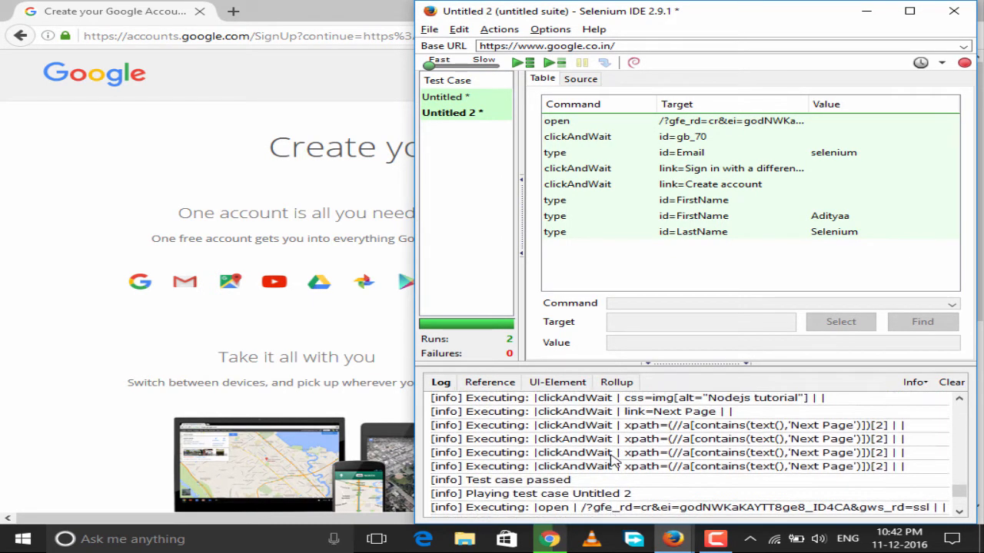
{"action": "scroll", "scroll_direction": "down", "scroll_amount": 3}
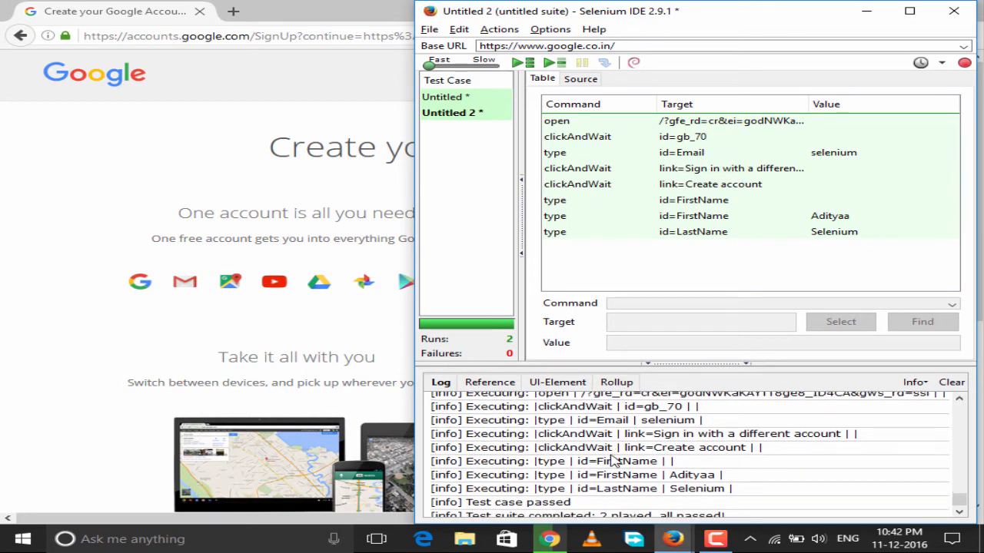
{"action": "scroll", "scroll_direction": "down", "scroll_amount": 3}
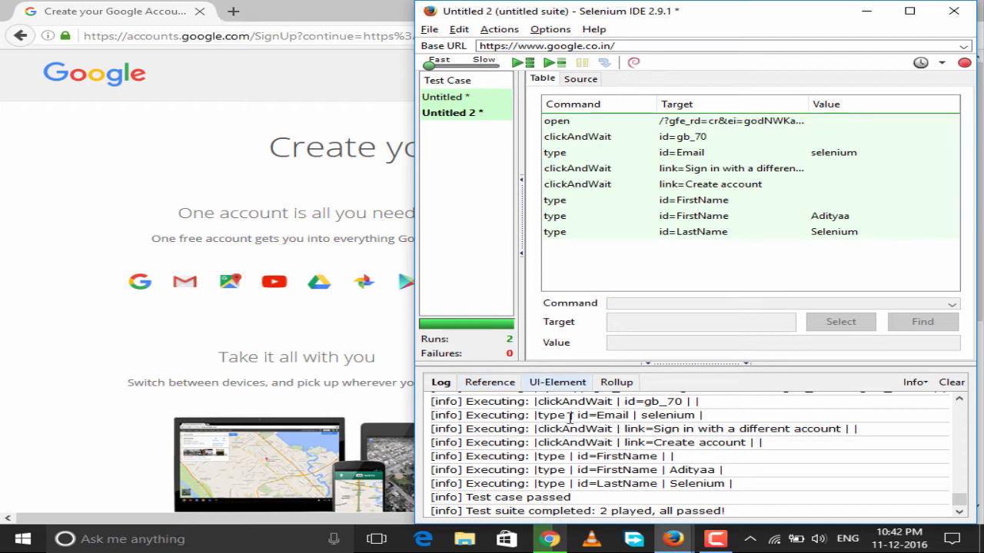
{"action": "scroll", "scroll_direction": "down", "scroll_amount": 3}
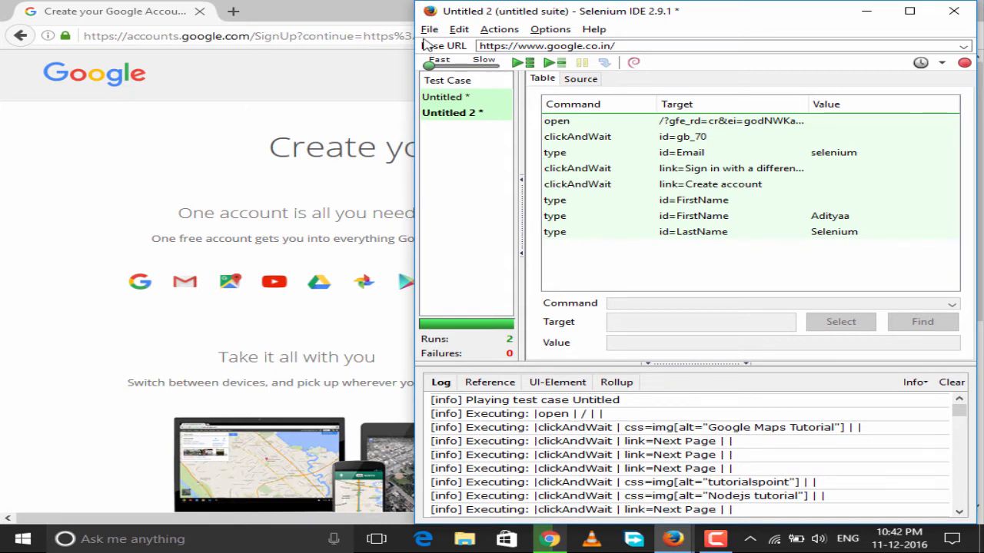
Save the first test case as TestSuite1
{"action": "left_click", "coordinate": [429, 29]}
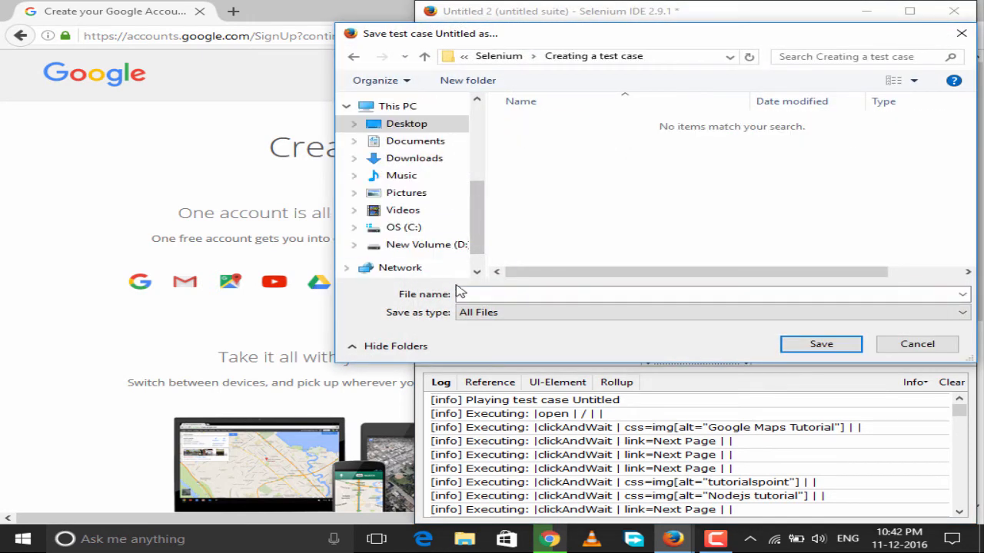
{"action": "type", "text": "TestSuite1"}
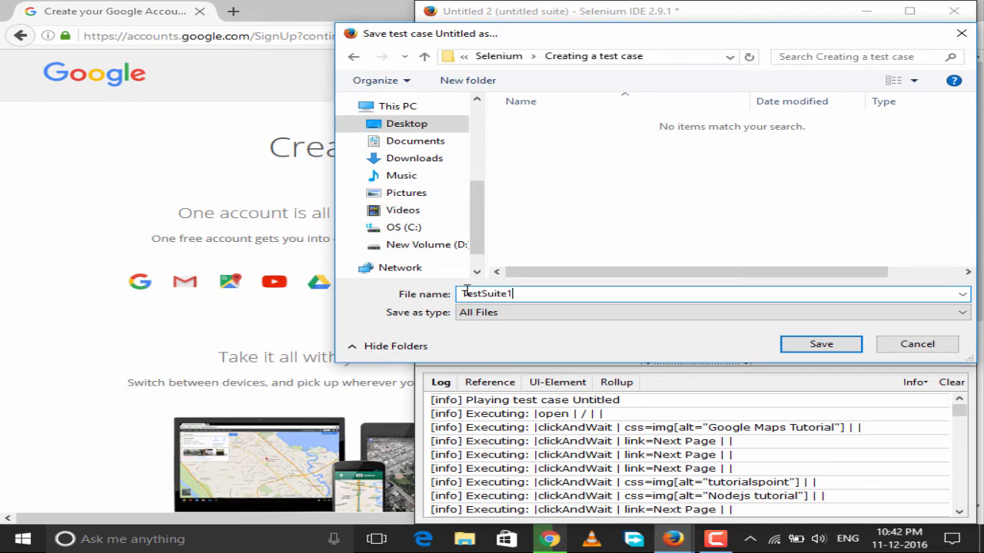
{"action": "left_click", "coordinate": [821, 343]}
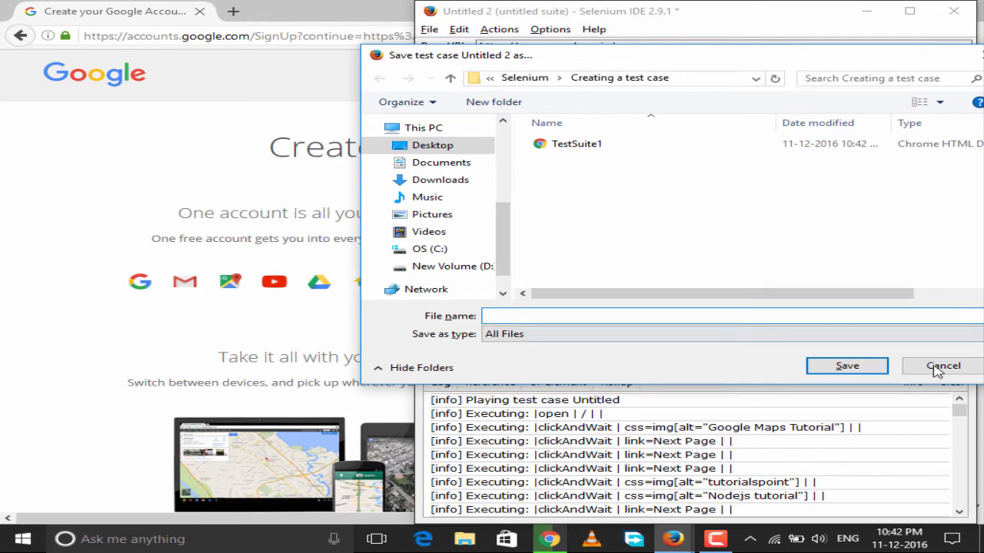
Save the second test case as TestCase2
{"action": "type", "text": "TestC"}
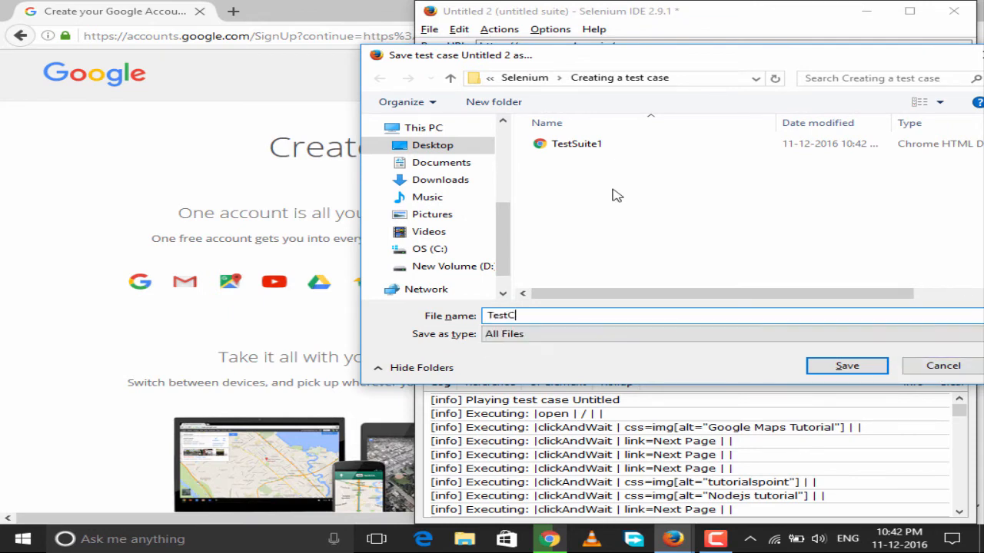
{"action": "type", "text": "ase2"}
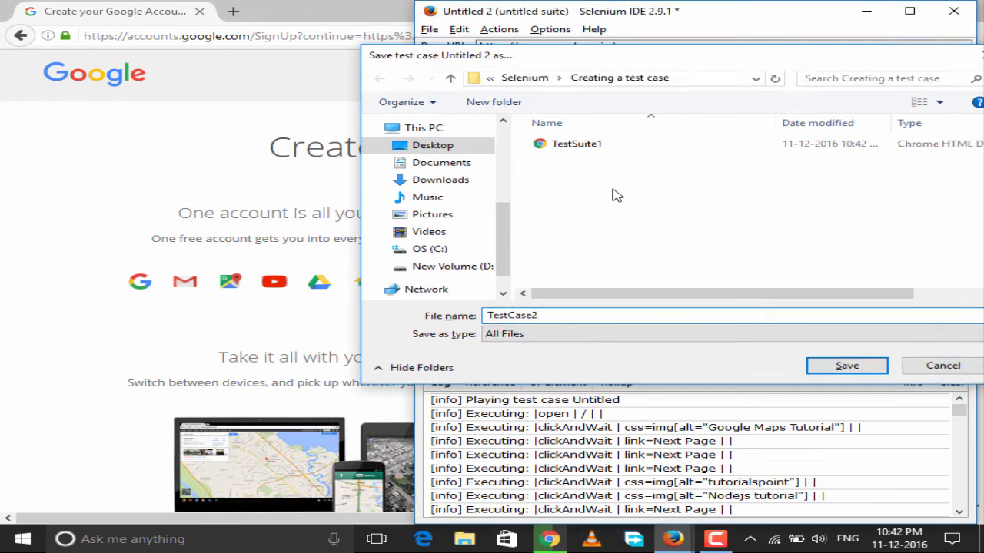
{"action": "left_click", "coordinate": [846, 365]}
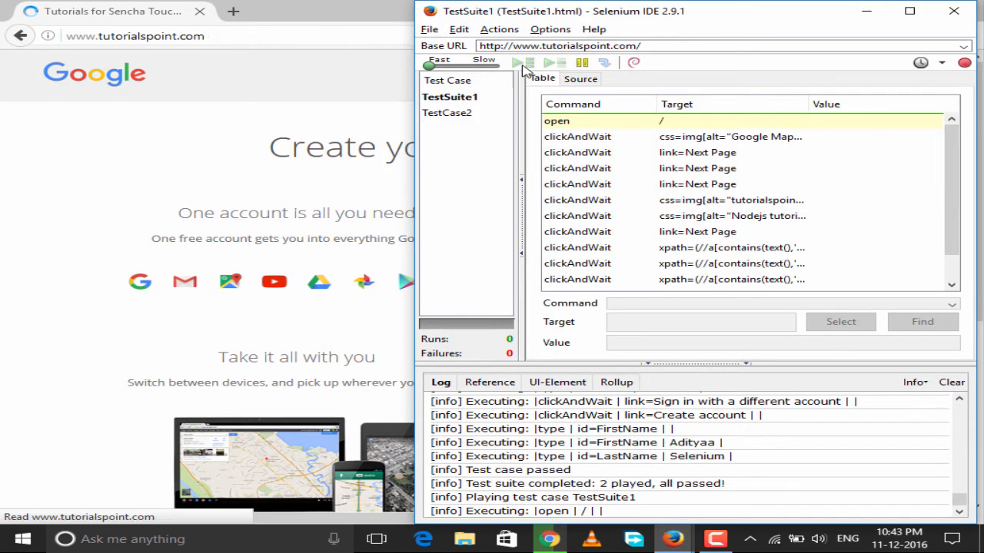
Replay the whole saved suite and switch TestSuite1 to its HTML source view
{"action": "left_click", "coordinate": [522, 63]}
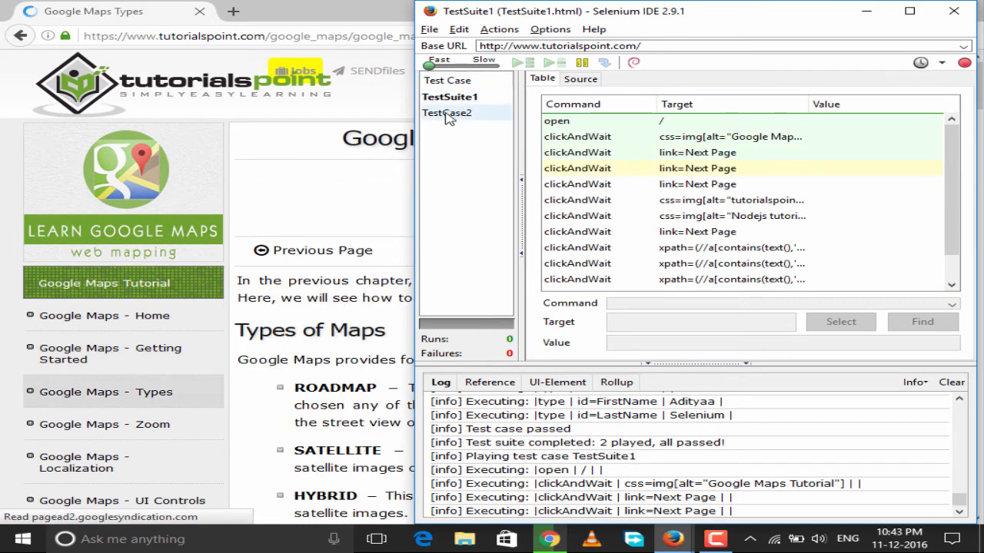
{"action": "left_click", "coordinate": [447, 113]}
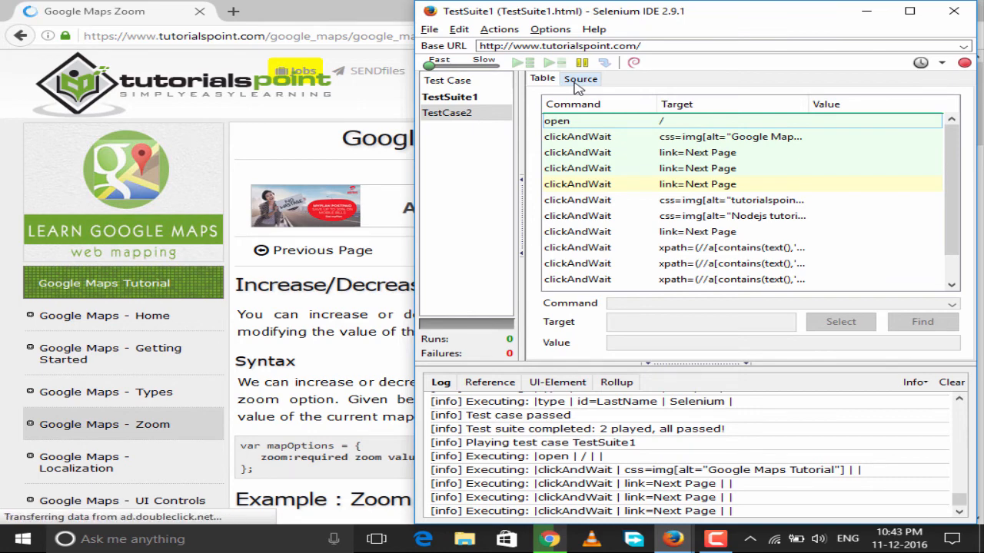
{"action": "left_click", "coordinate": [580, 79]}
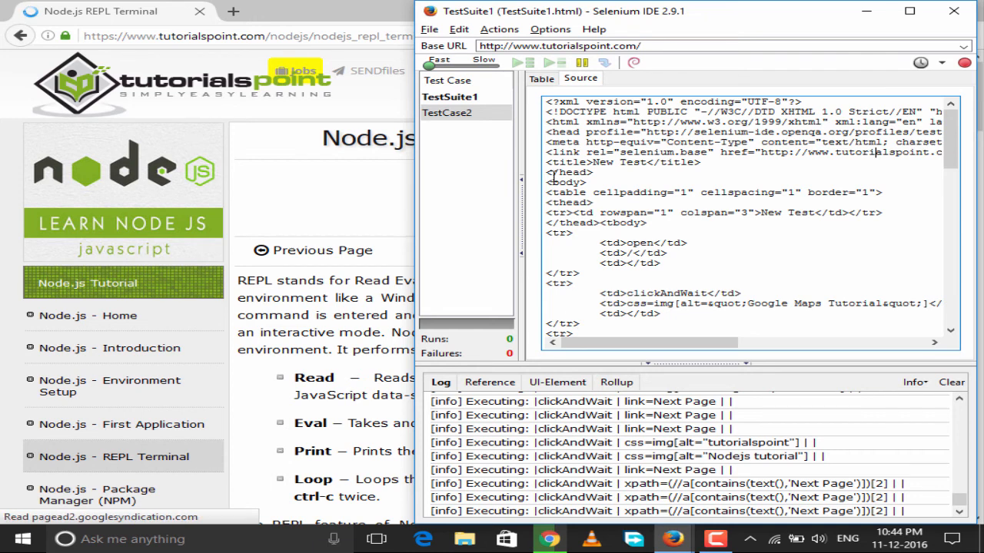
Review TestCase2's HTML source, selecting words in it, then return to its command table
{"action": "left_click", "coordinate": [542, 78]}
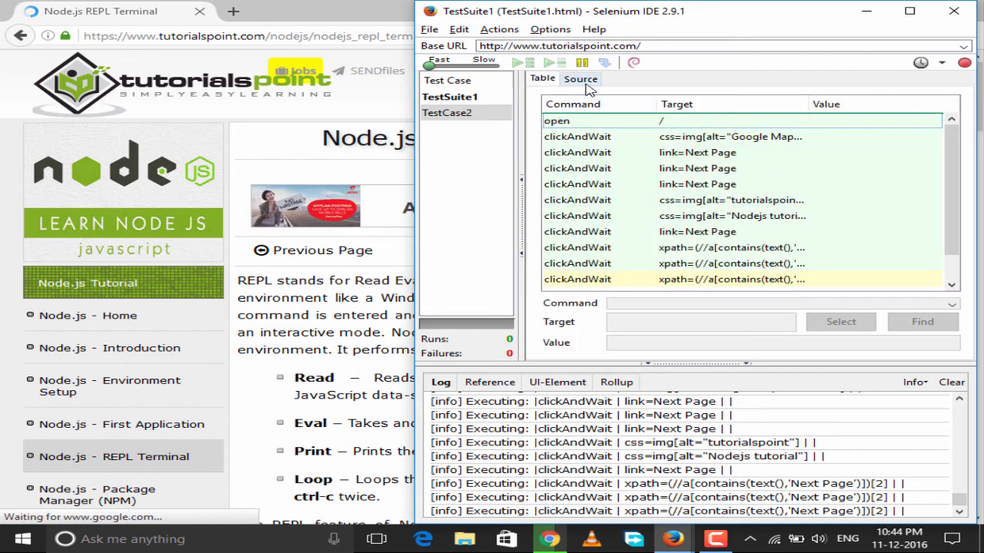
{"action": "left_click", "coordinate": [580, 79]}
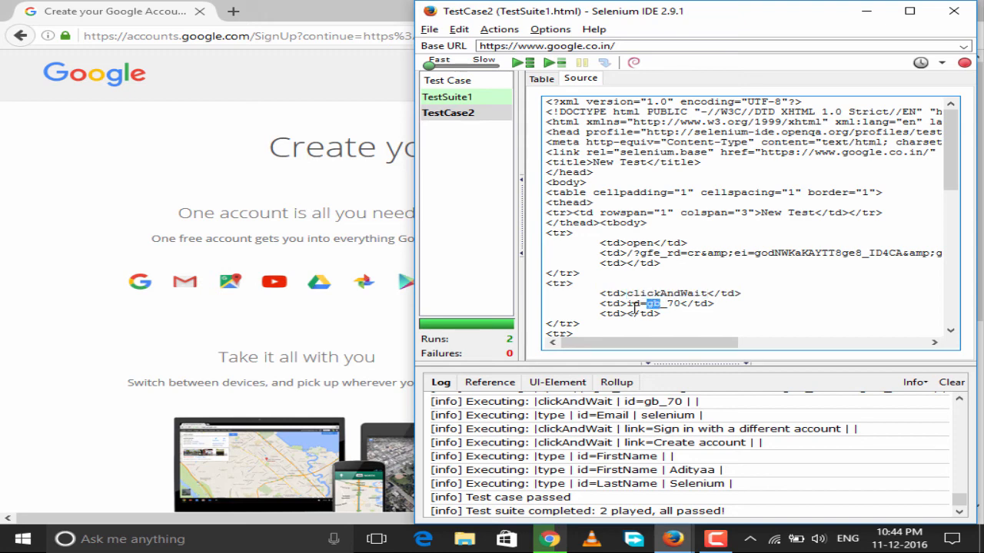
{"action": "scroll", "scroll_direction": "down", "scroll_amount": 3}
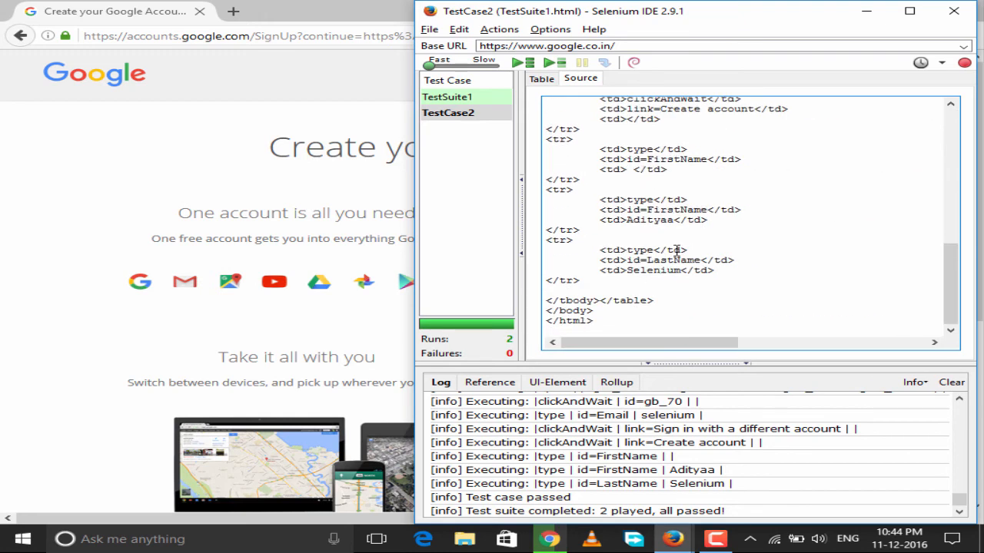
{"action": "double_click", "coordinate": [638, 199]}
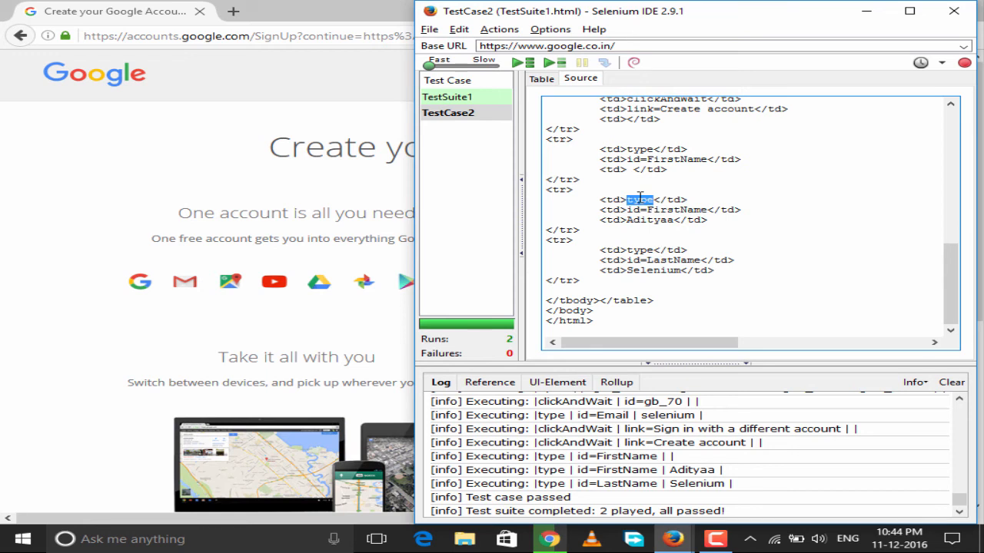
{"action": "double_click", "coordinate": [675, 210]}
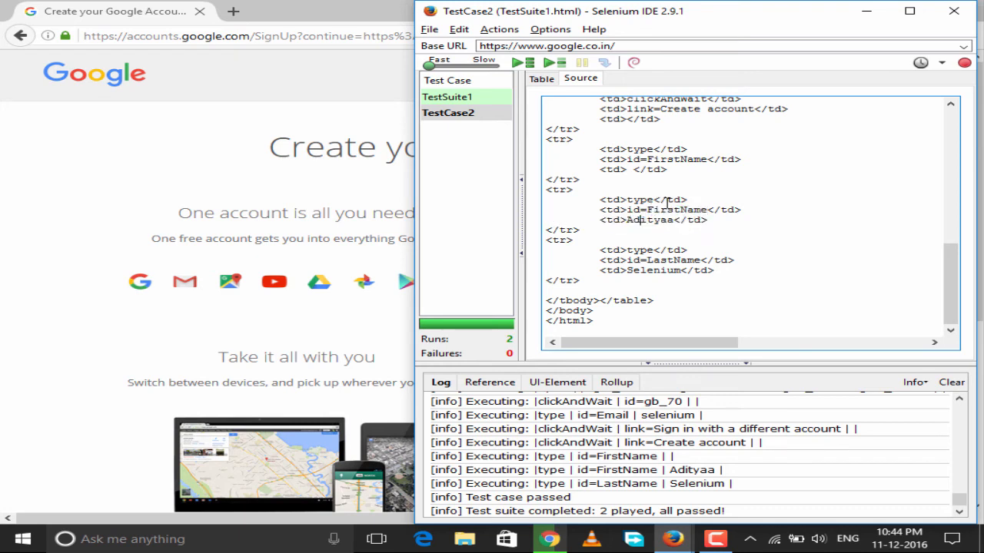
{"action": "left_click", "coordinate": [542, 78]}
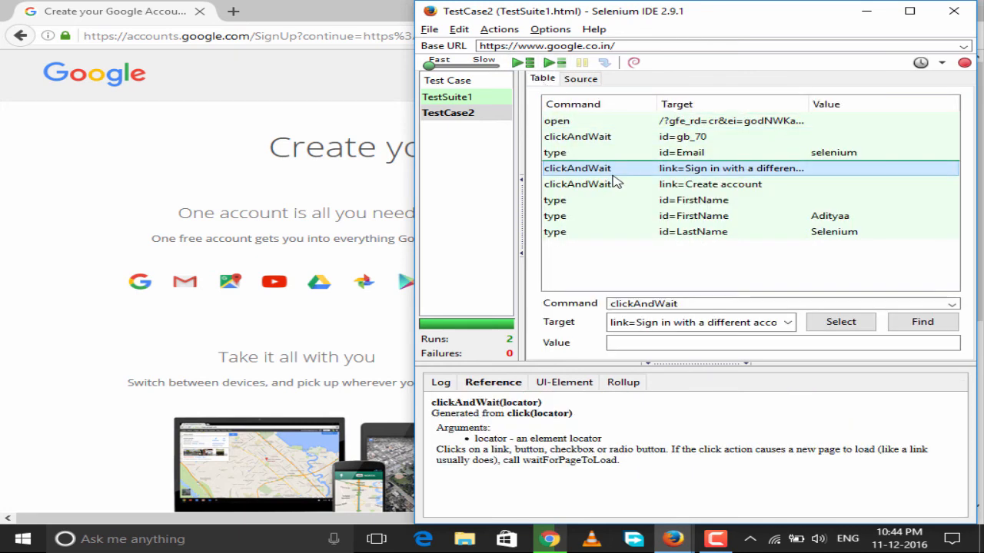